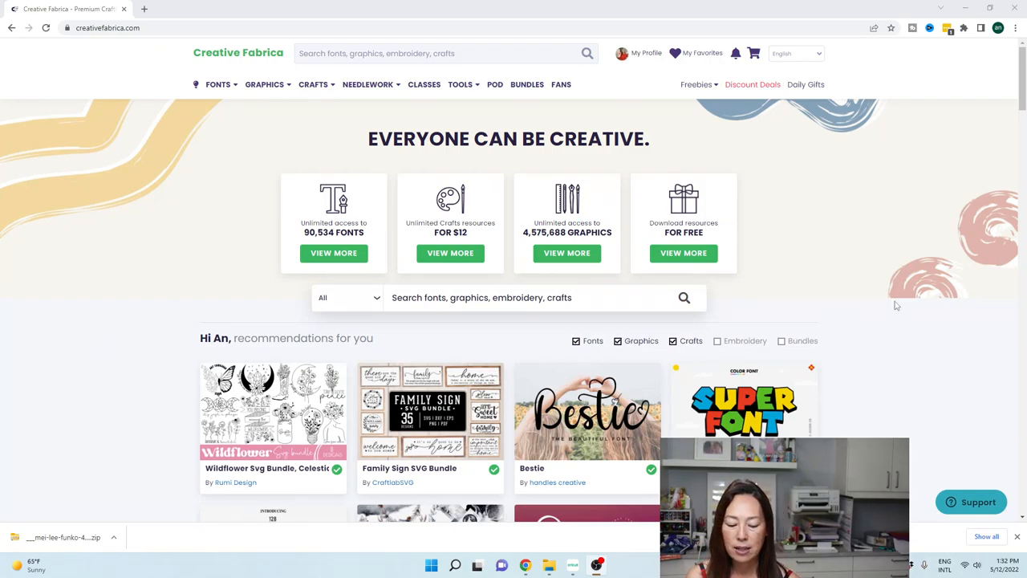
mouse_move(900, 303)
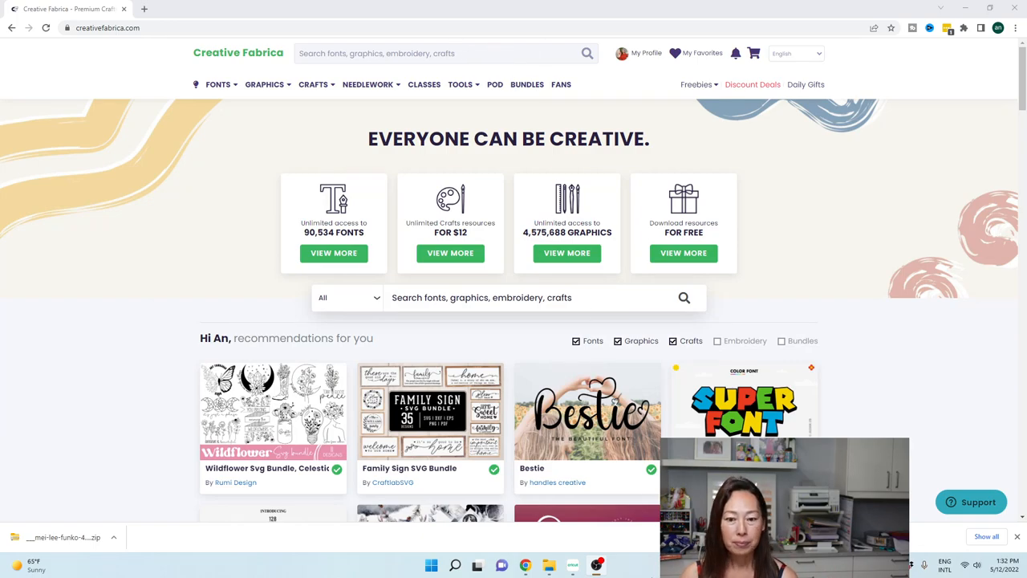
mouse_move(571, 564)
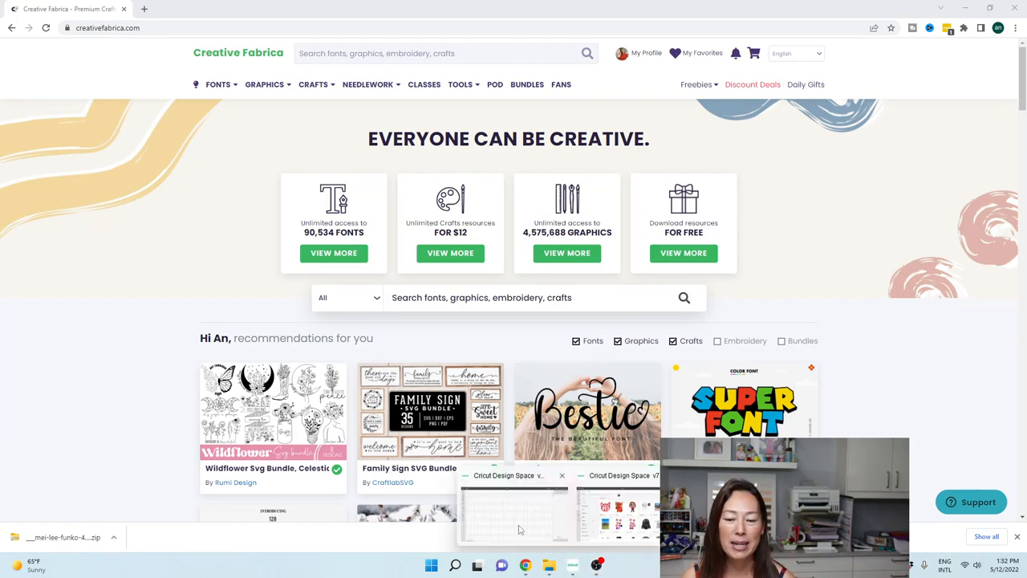
Add a new text box and search the font list for 'pretty' to choose Pretty Baby
left_click(513, 513)
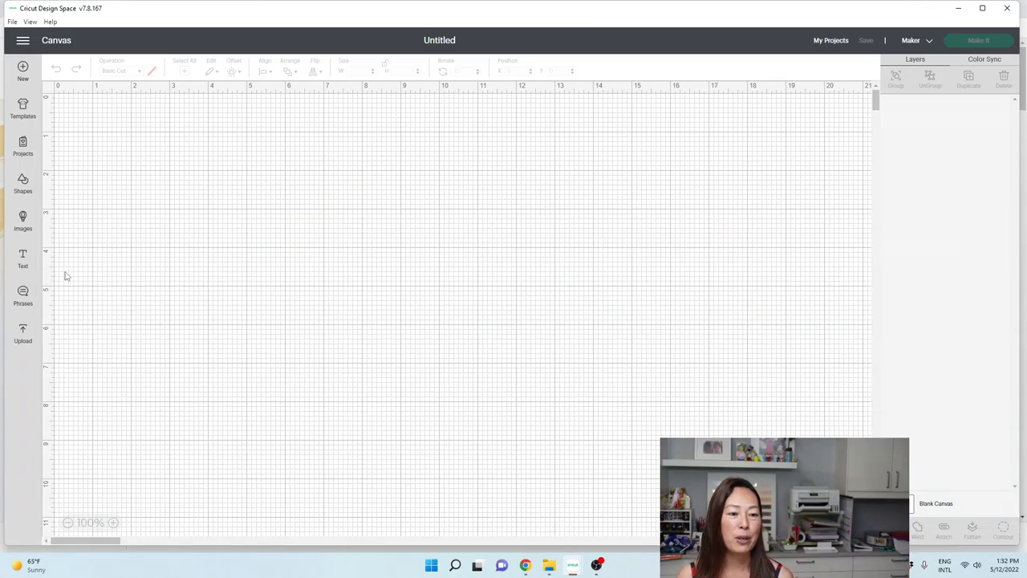
left_click(22, 256)
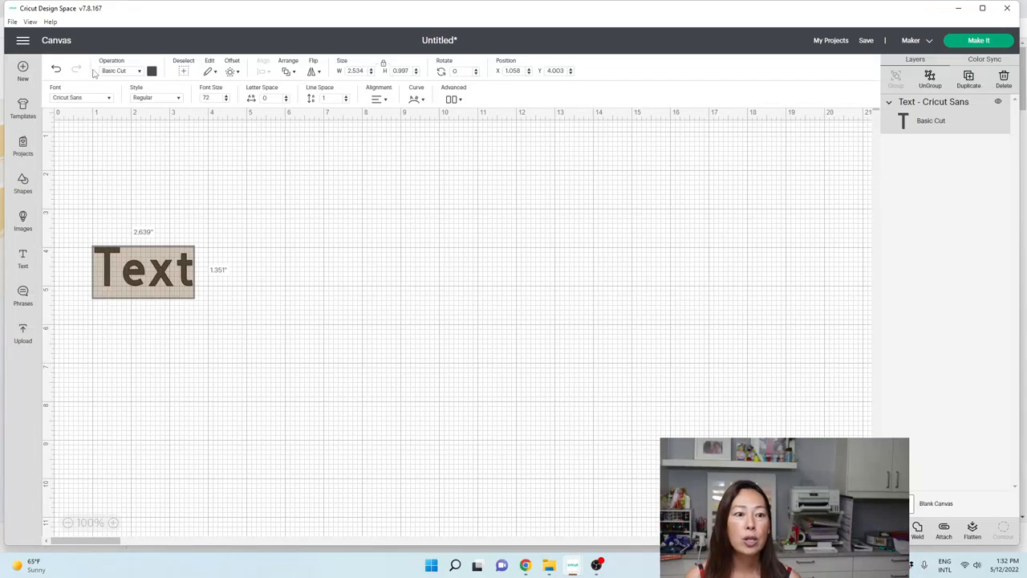
left_click(80, 98)
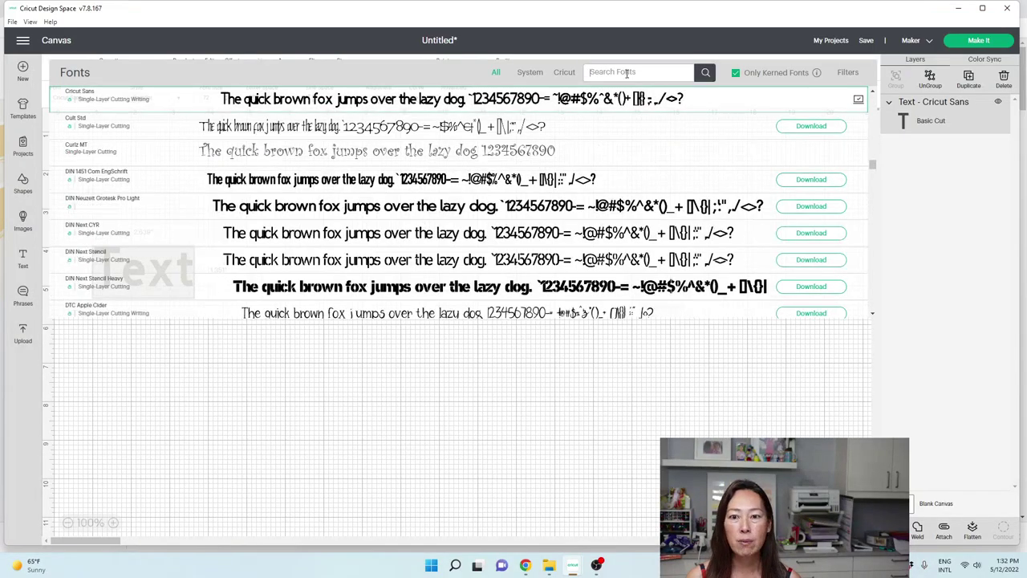
type("pretty Baby")
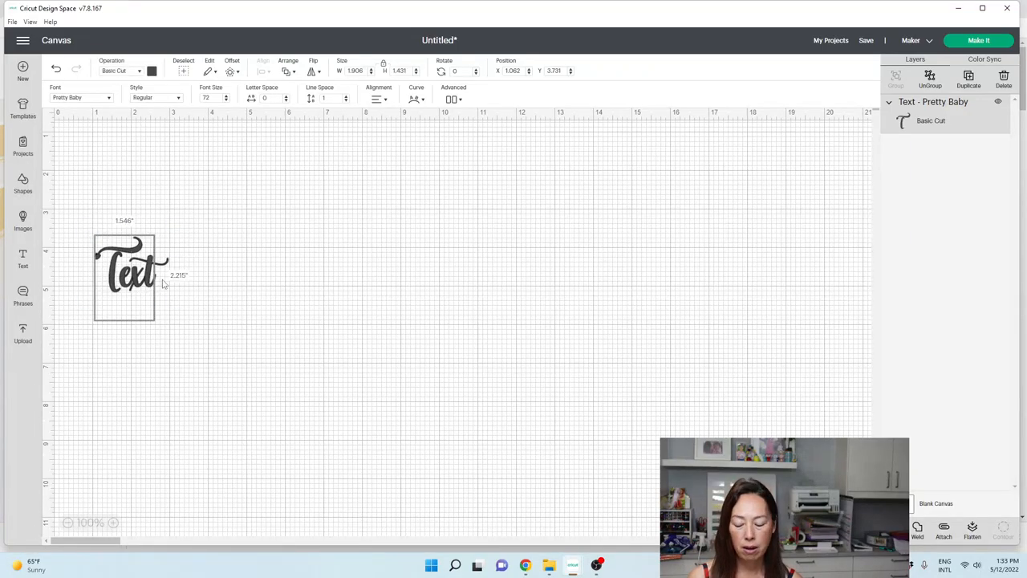
Enter the name Charlotte in Pretty Baby and zoom in to 200% on it
type("Charlotte")
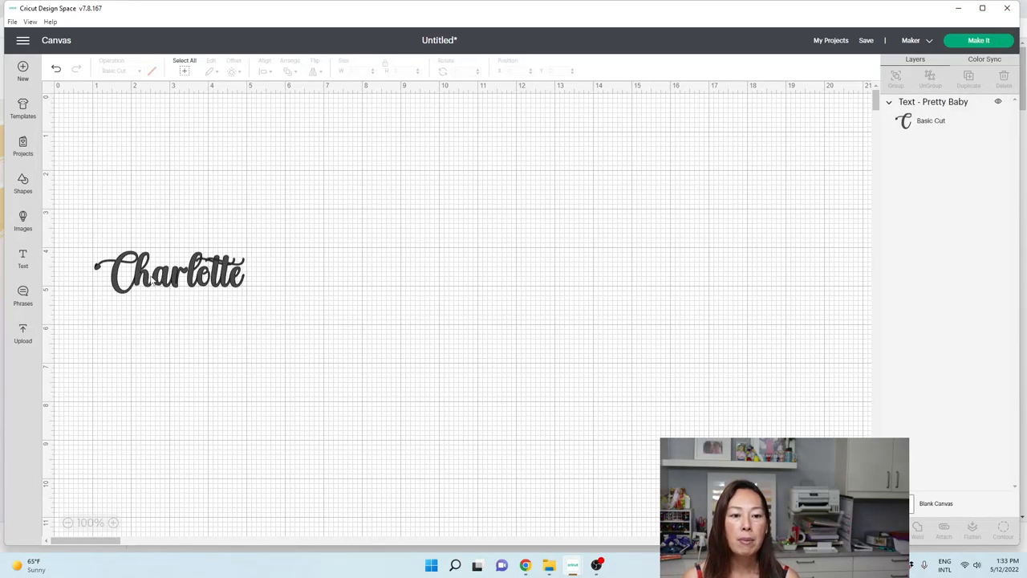
left_click(168, 272)
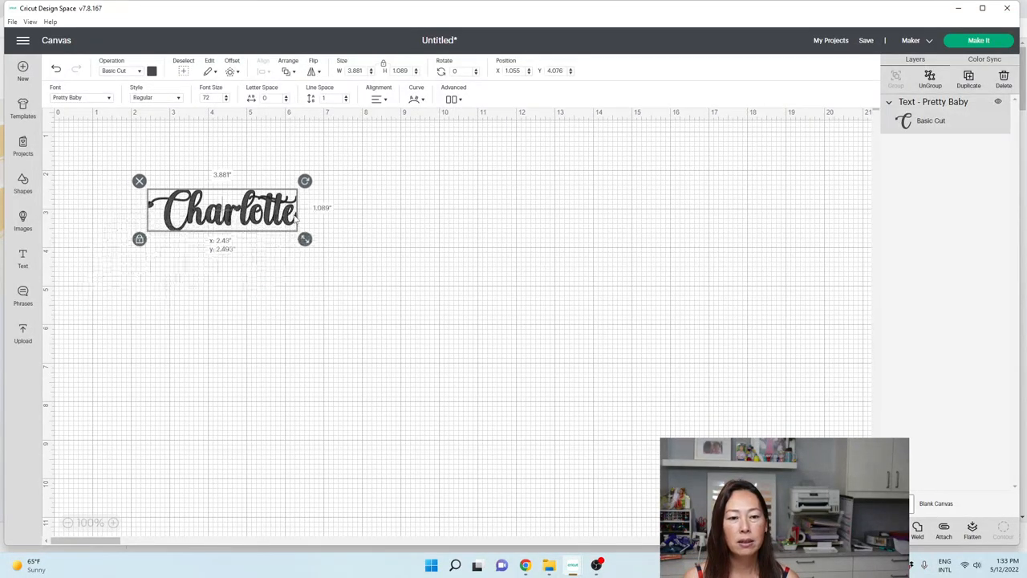
left_click(112, 523)
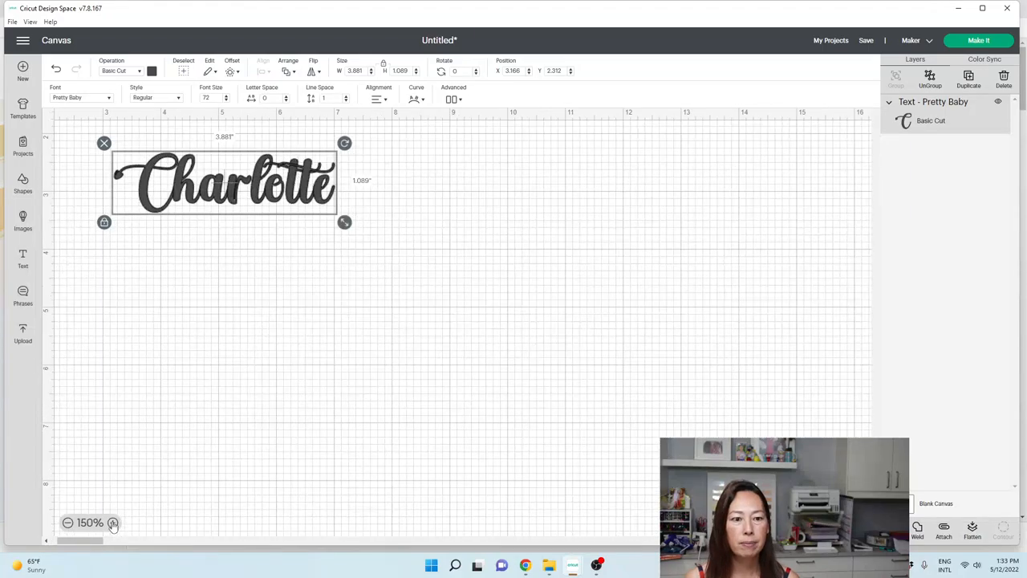
left_click(112, 523)
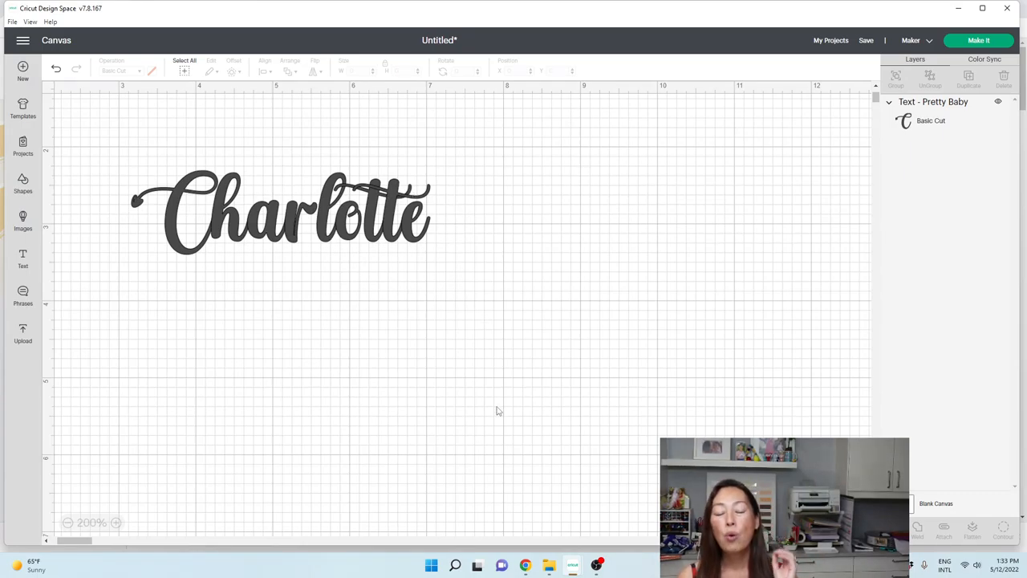
Launch High-Logic MainType from Windows search and dismiss the Welcome dialog
left_click(456, 565)
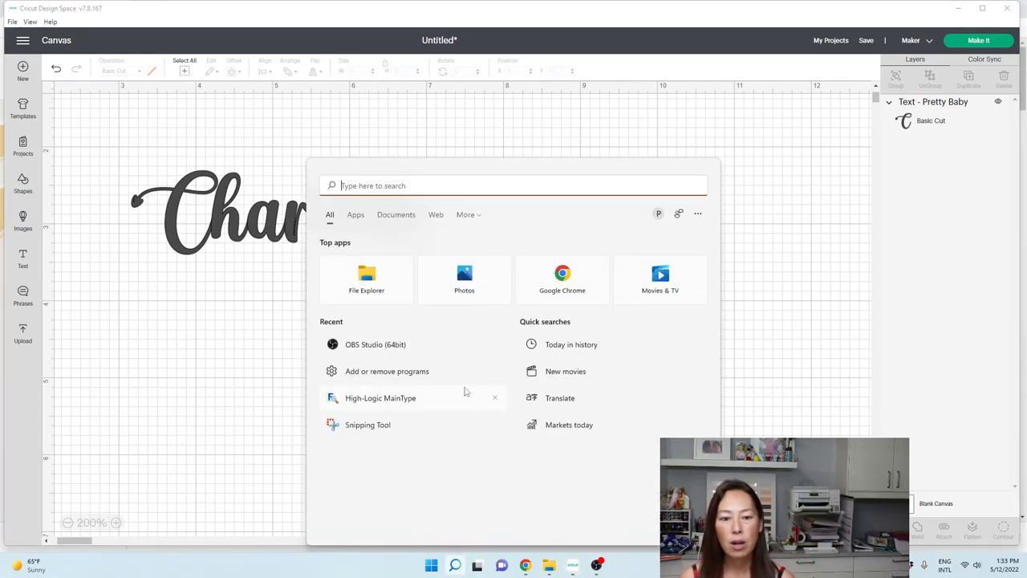
mouse_move(542, 186)
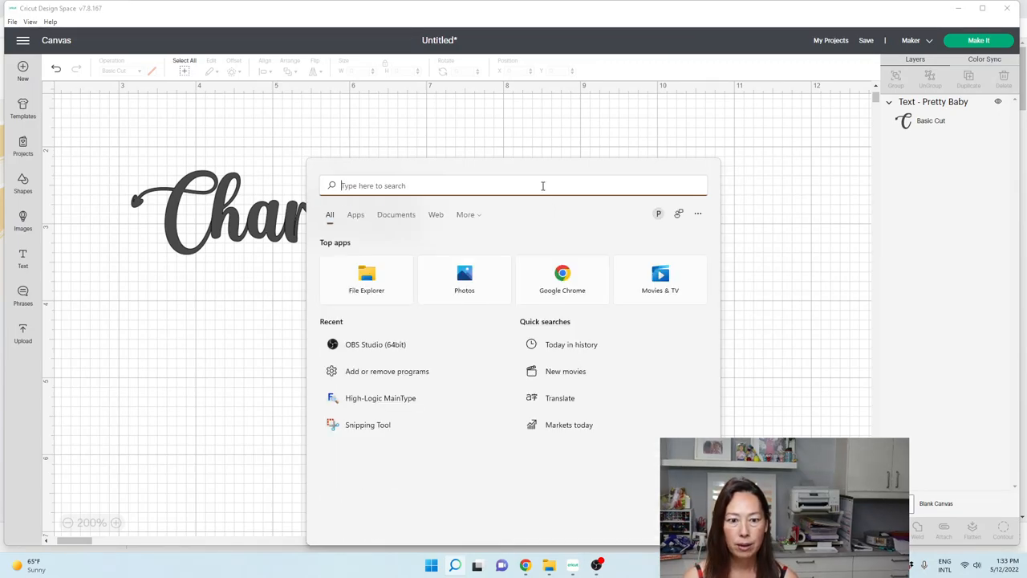
type("ma")
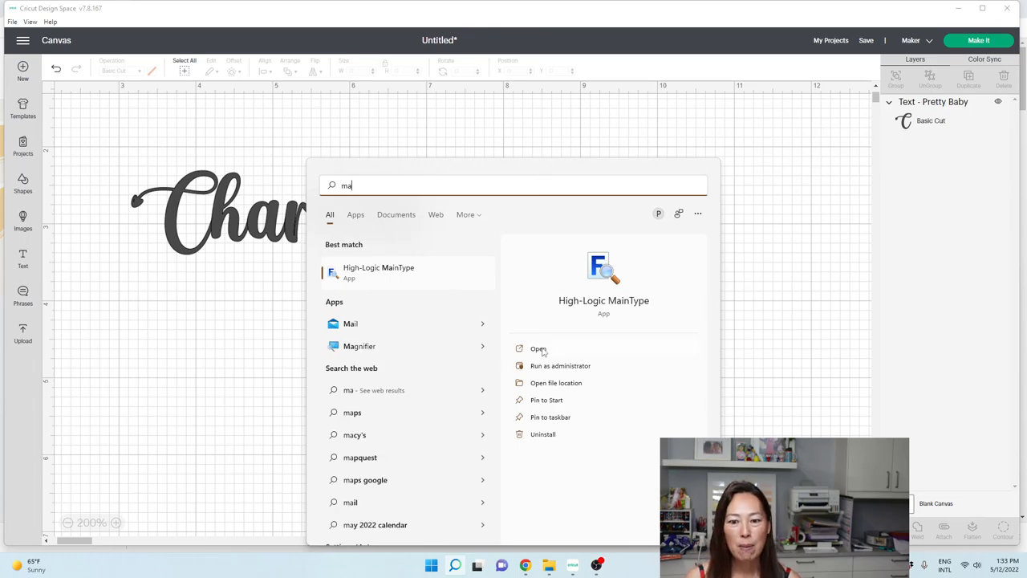
left_click(539, 349)
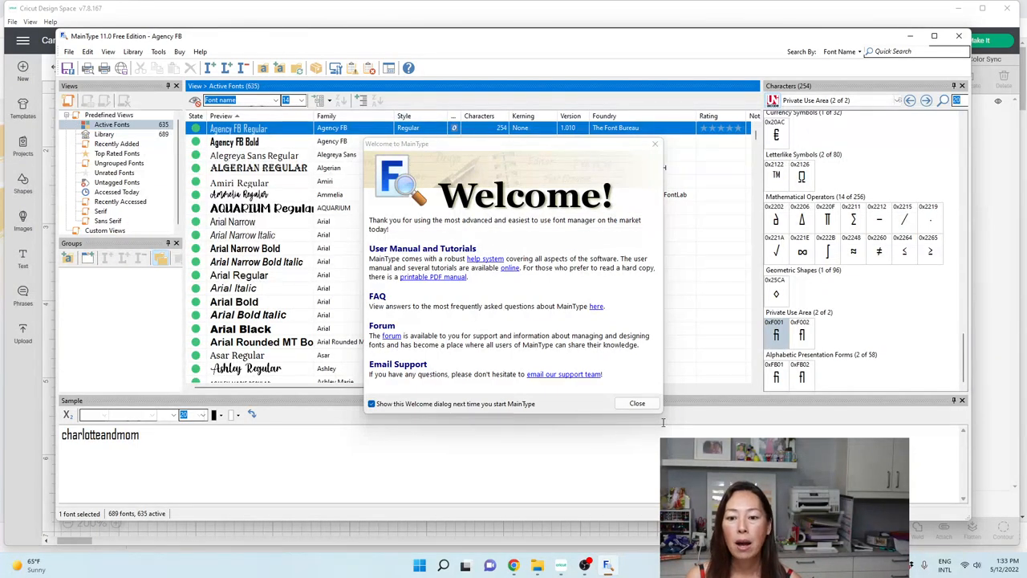
left_click(636, 403)
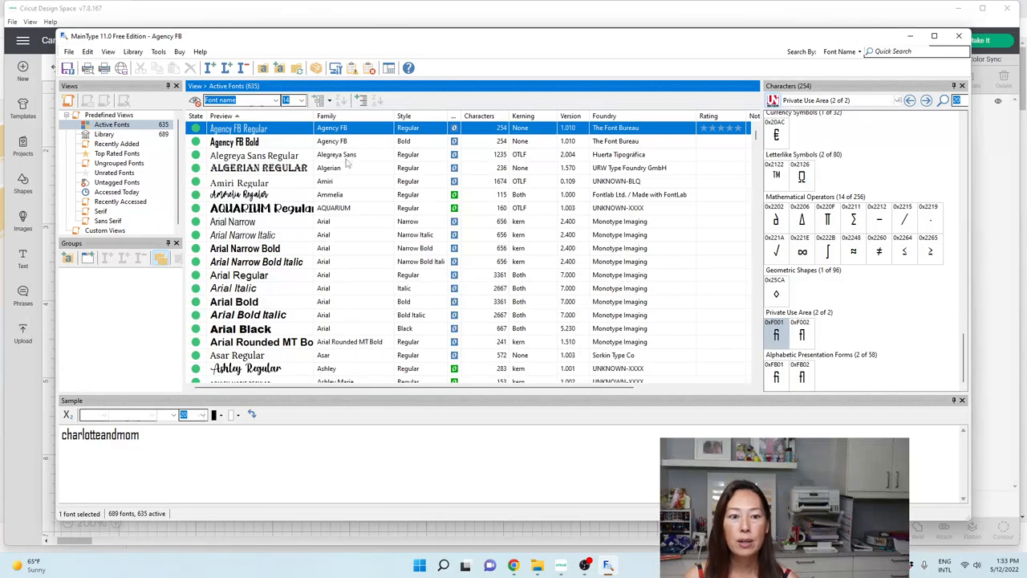
Scroll the font list and select Pretty Baby to show its character set
scroll("down", 3)
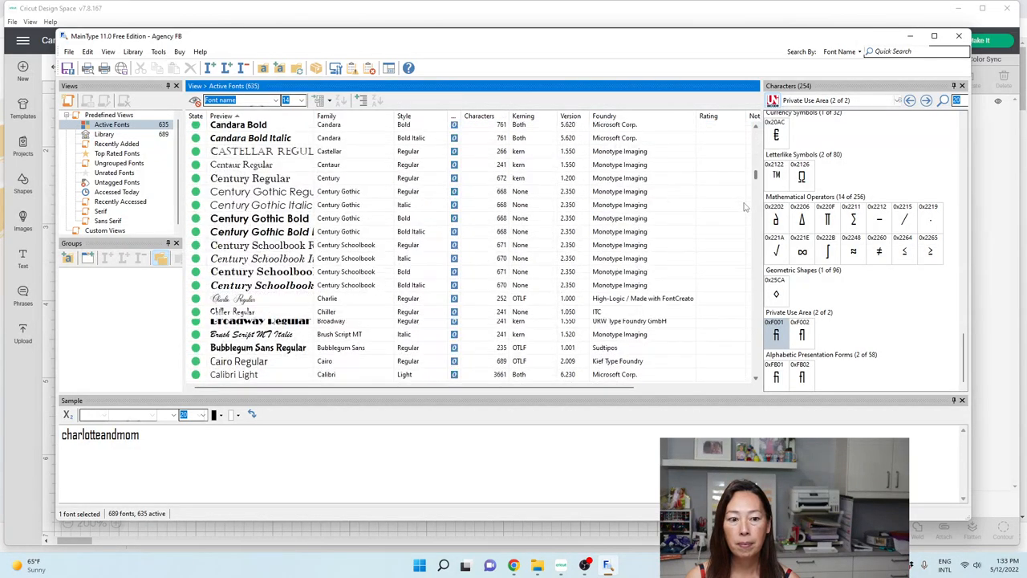
scroll("down", 3)
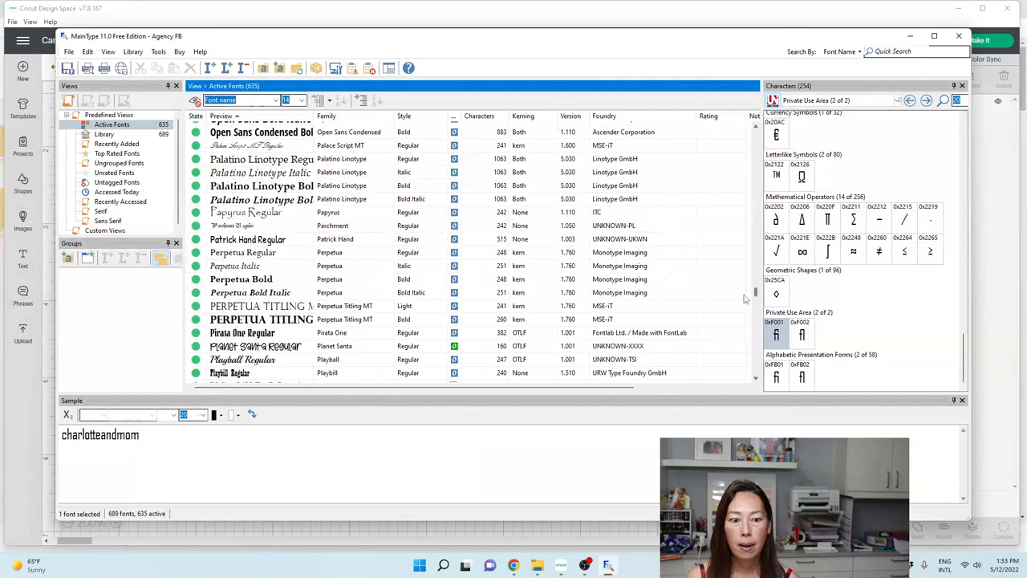
scroll("down", 3)
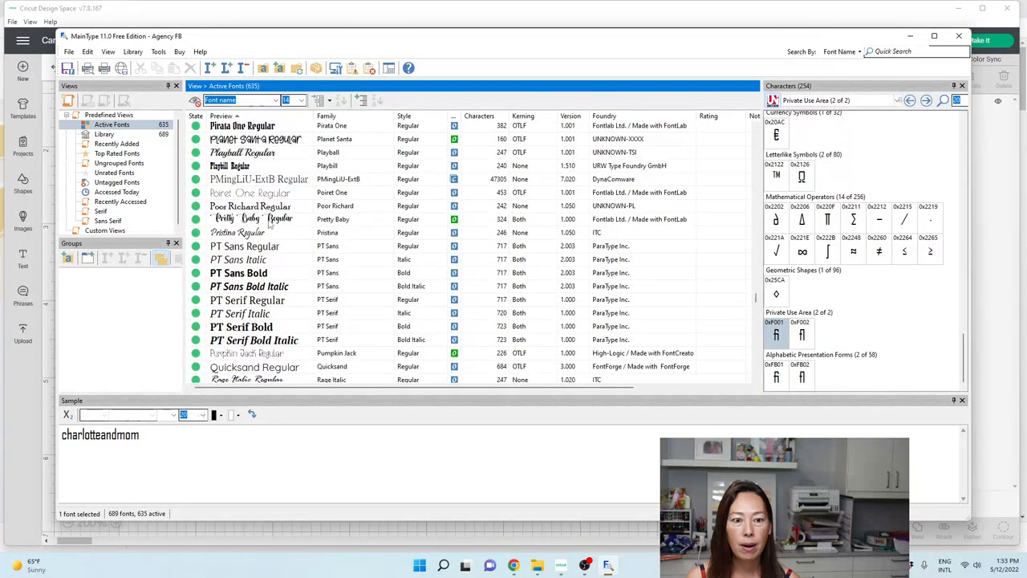
left_click(250, 219)
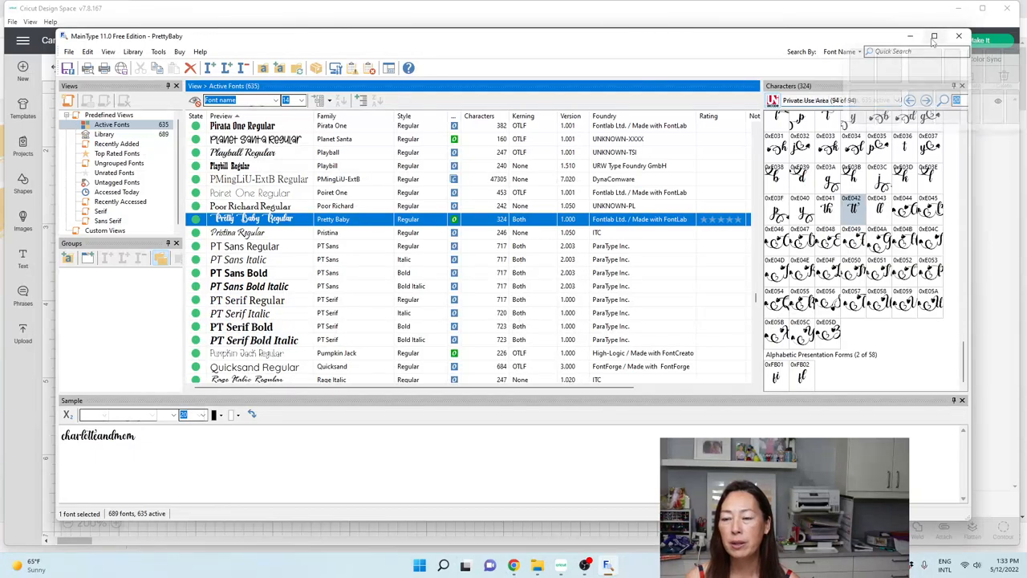
Maximize MainType and scroll through the Pretty Baby alternate glyphs in the Characters panel
left_click(934, 36)
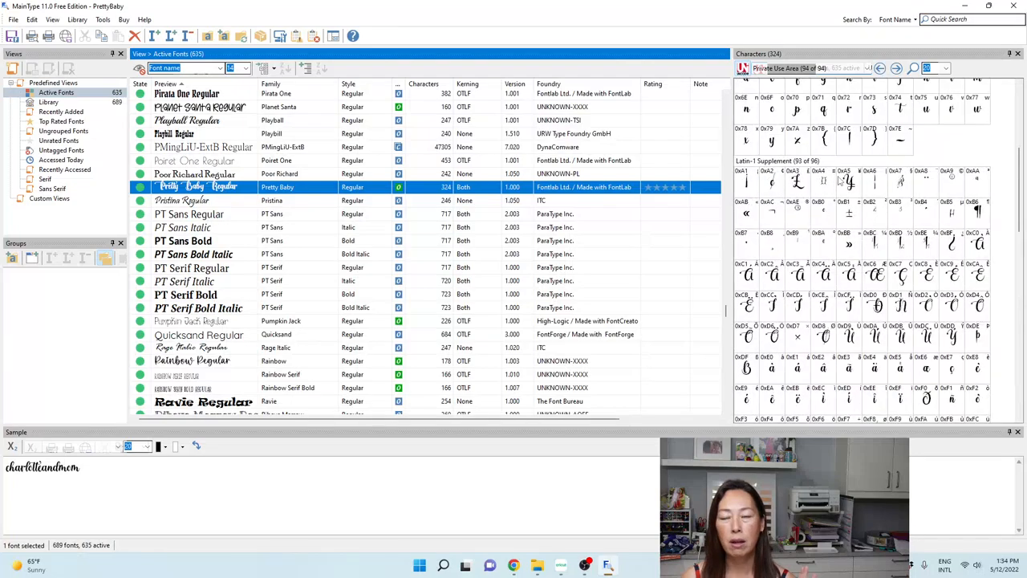
scroll("up", 3)
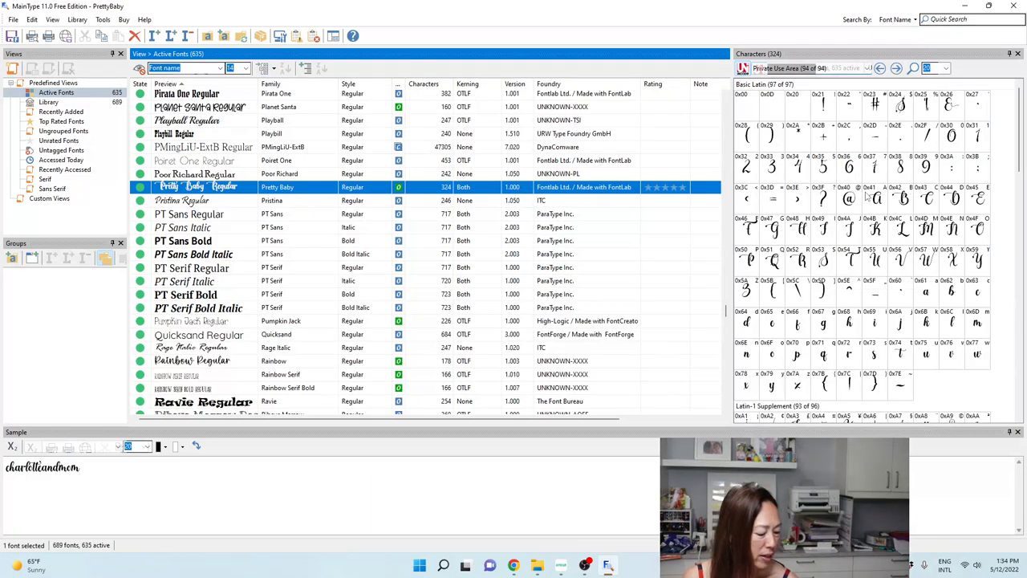
scroll("down", 3)
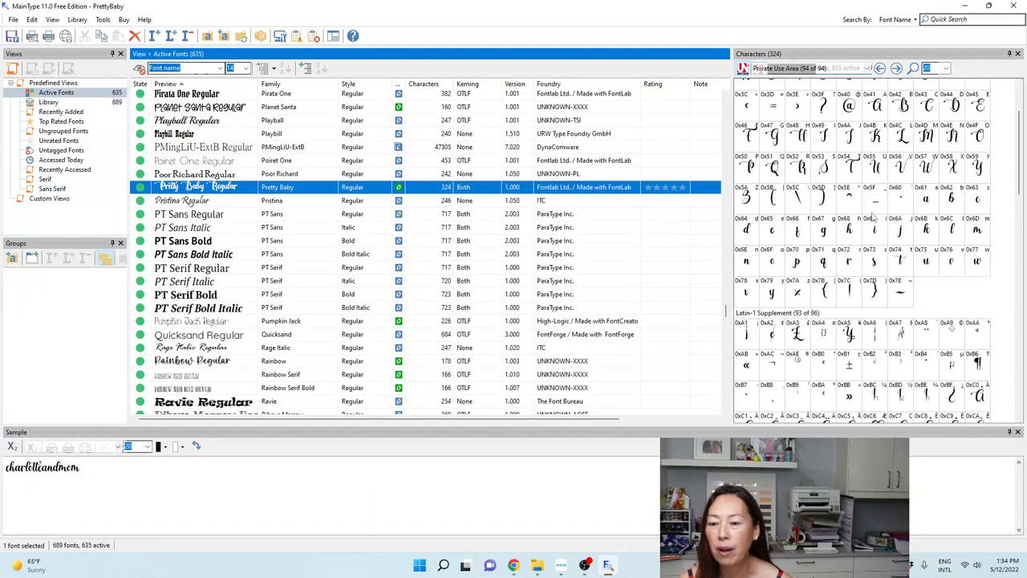
scroll("down", 3)
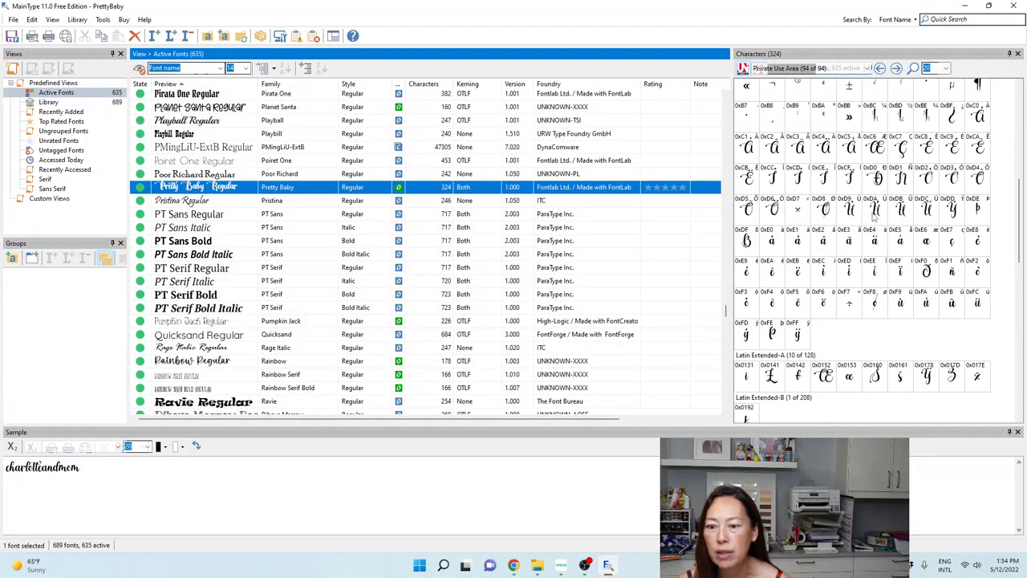
scroll("down", 3)
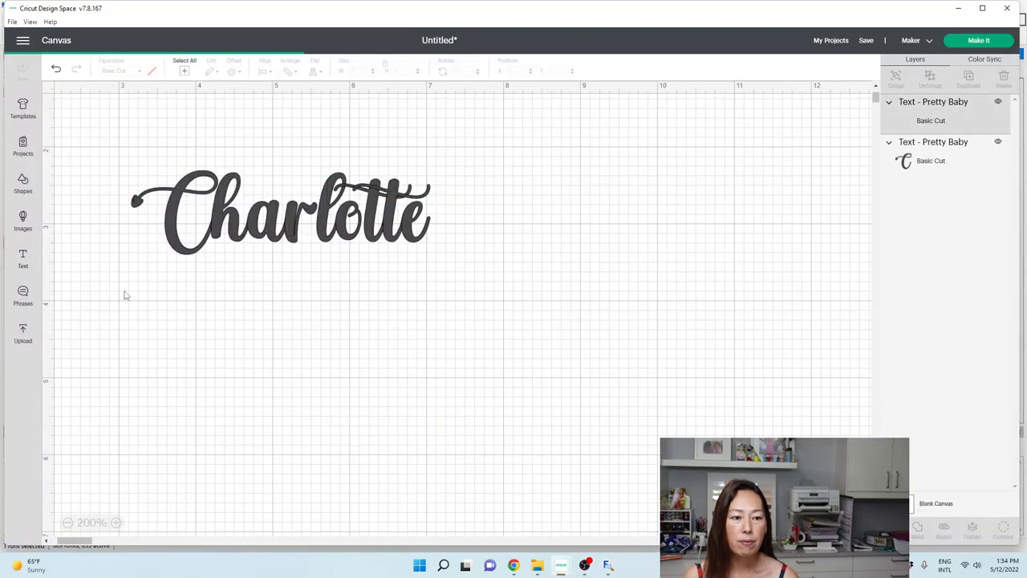
Move the heart-tailed C glyph under Charlotte and position a new Pretty Baby text box below it
left_click(22, 256)
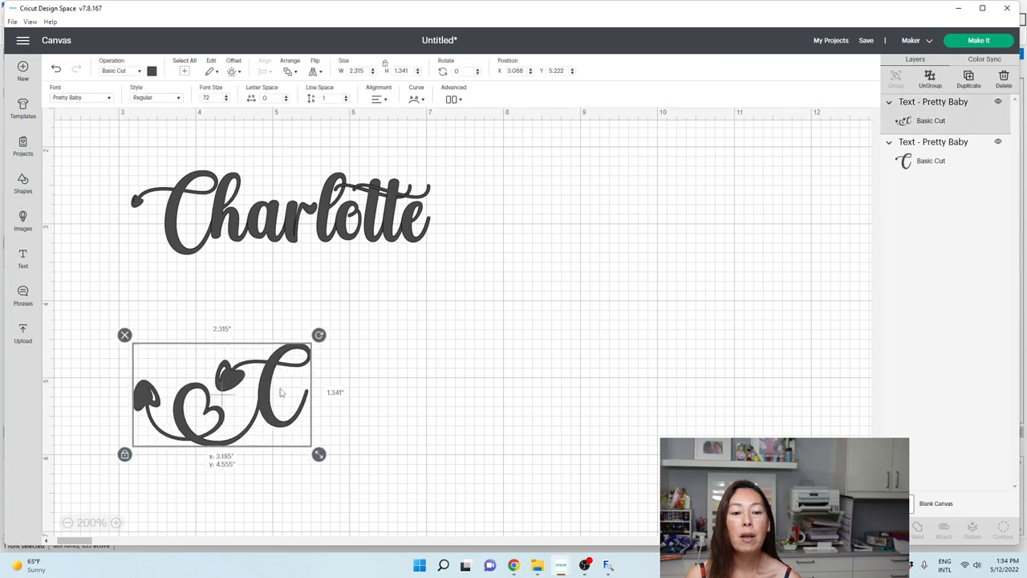
left_click_drag(224, 393, 237, 345)
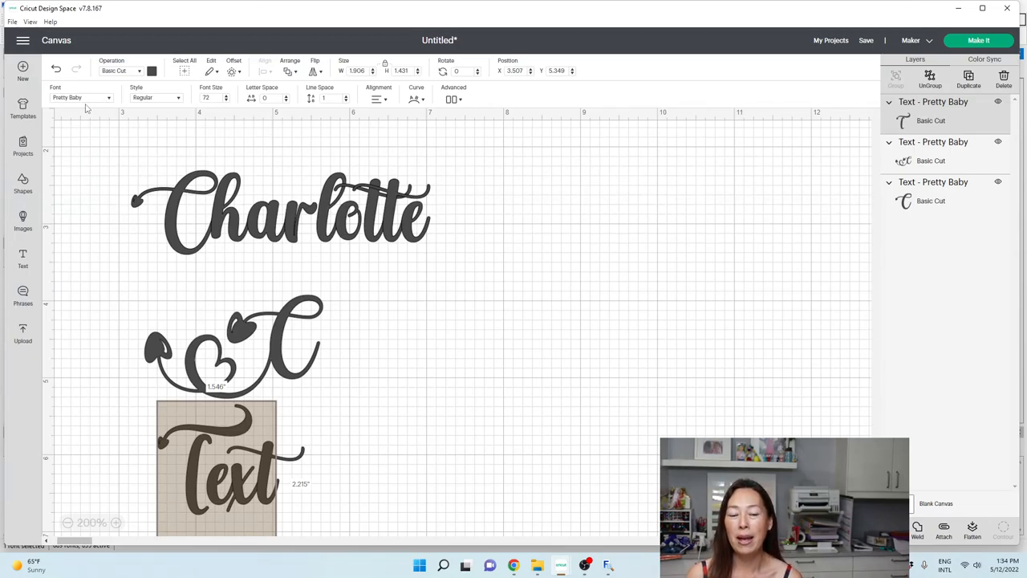
left_click(232, 465)
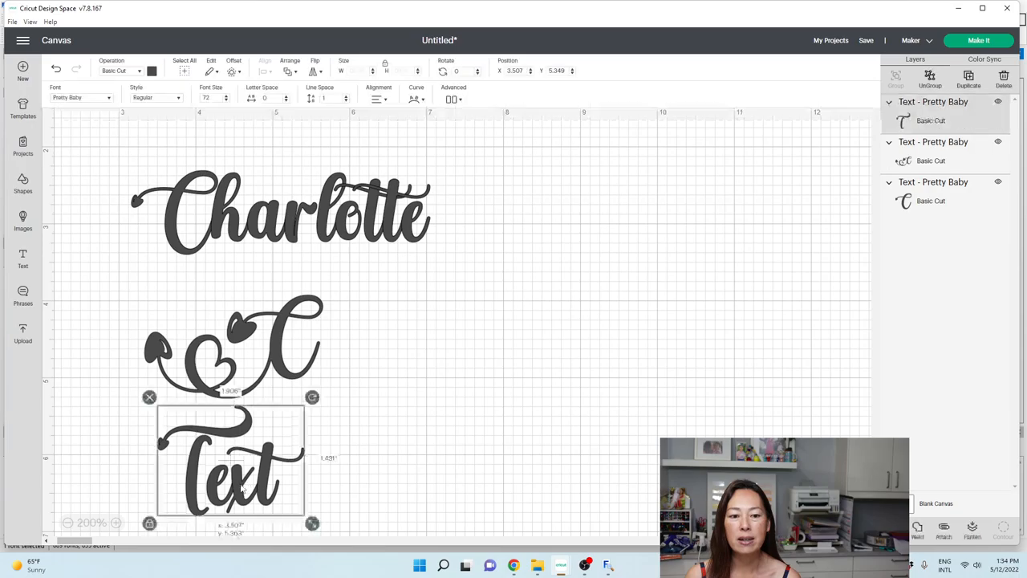
left_click_drag(233, 462, 634, 228)
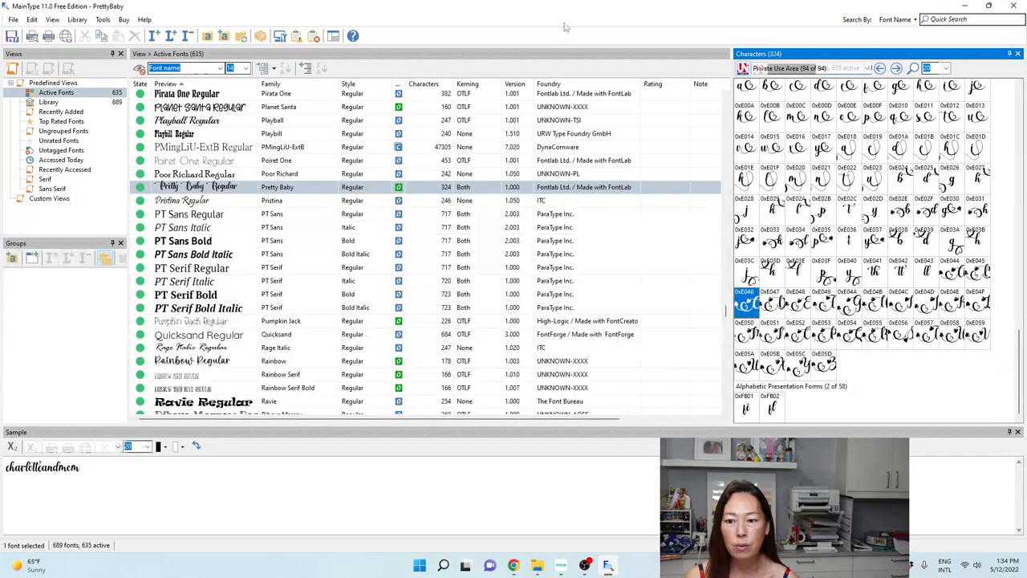
mouse_move(900, 283)
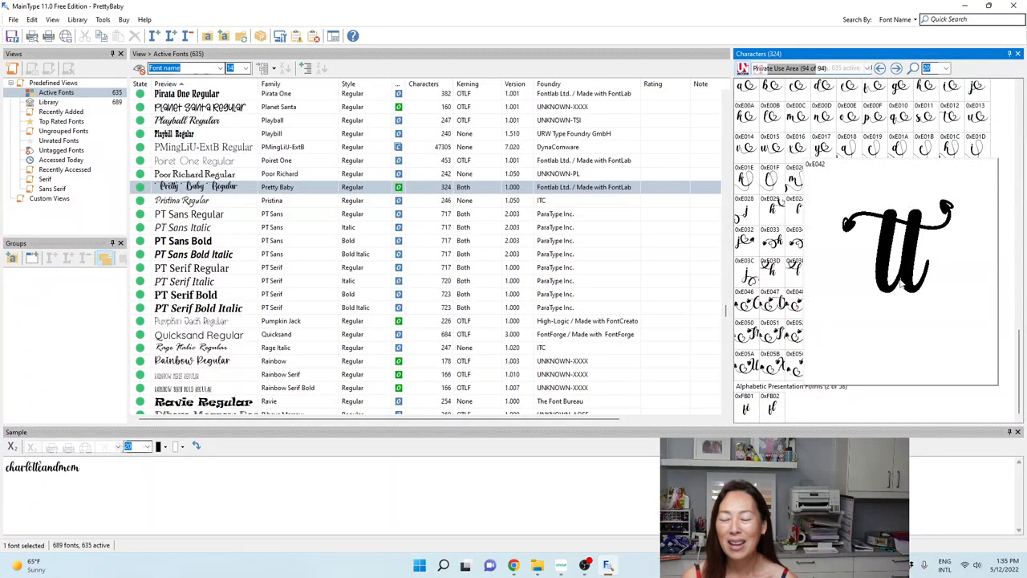
Preview and select the double-t glyph in Pretty Baby's character map
left_click(898, 273)
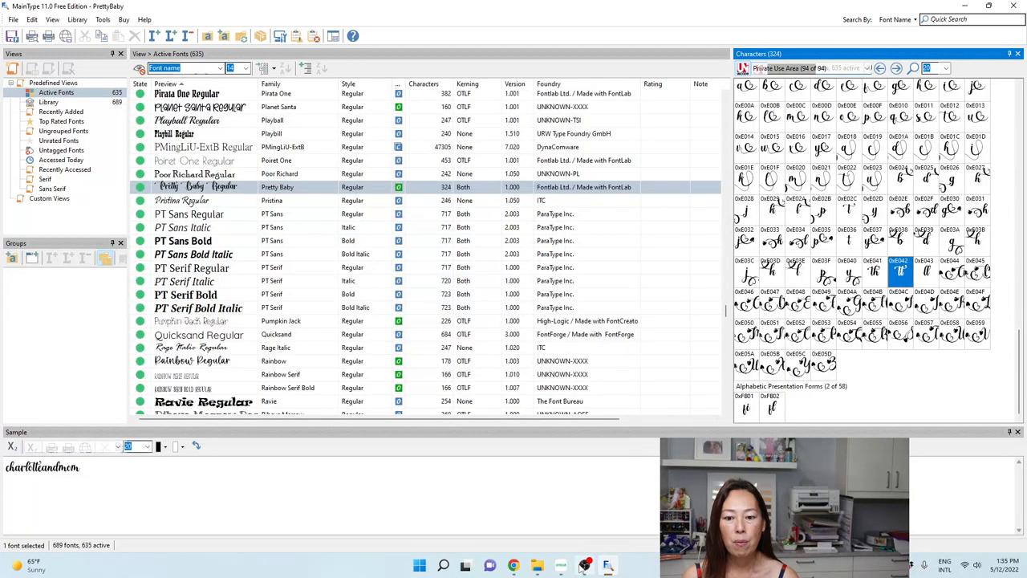
left_click(584, 565)
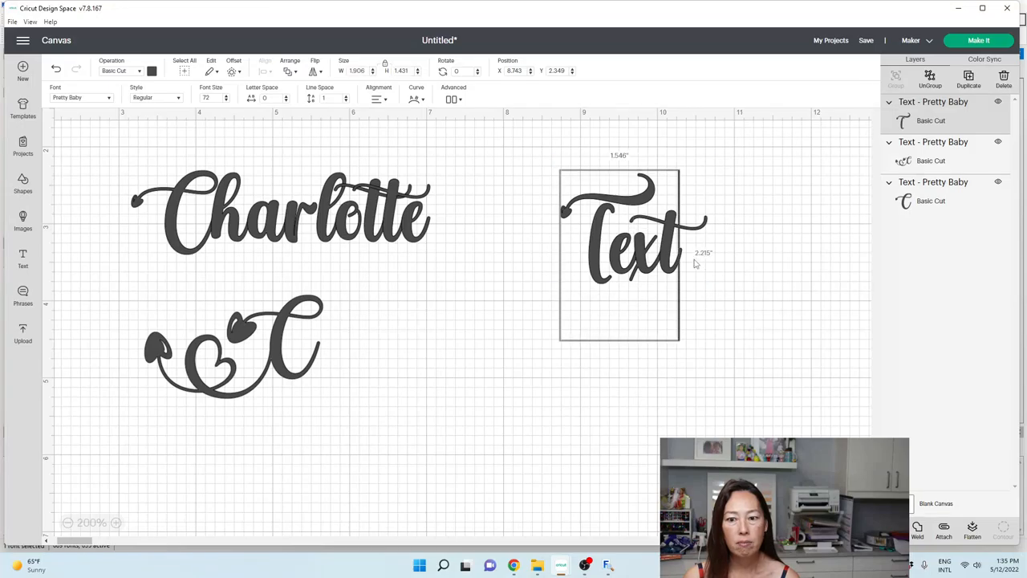
Replace the placeholder text with the decorative tt ligature glyph
type("tt")
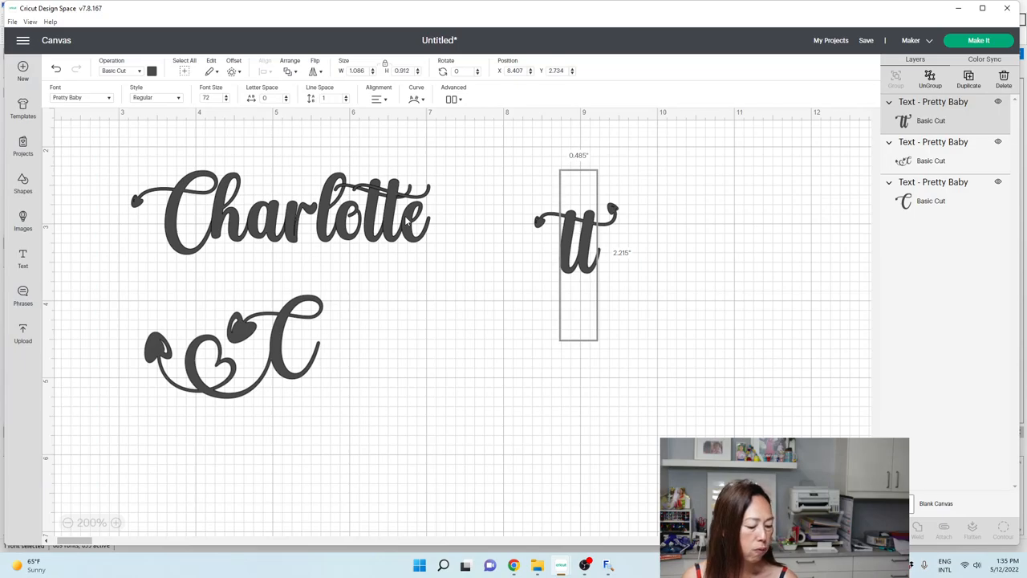
mouse_move(693, 394)
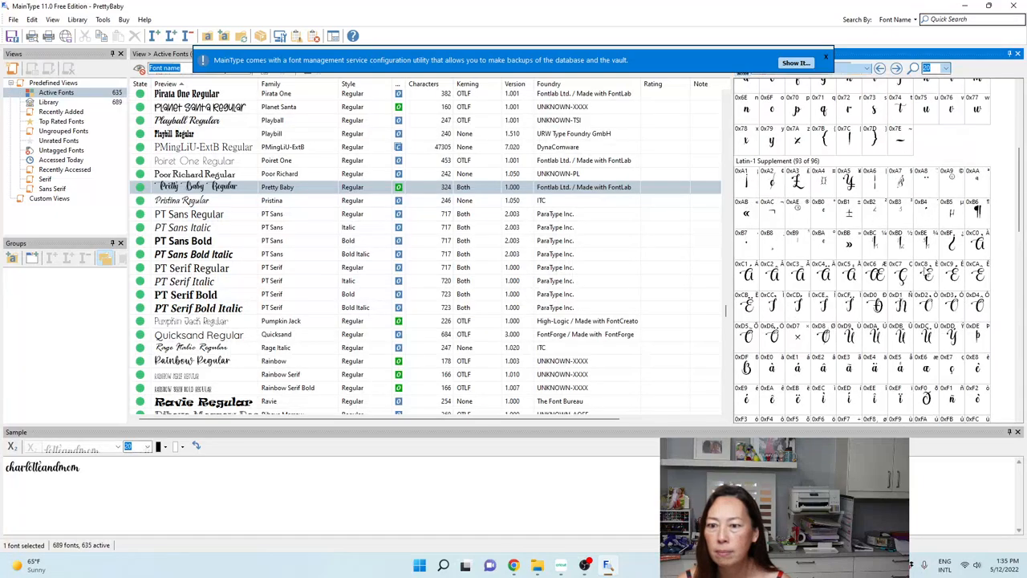
Choose the swirling heart-tailed flourish glyph from Pretty Baby's Private Use Area grid
scroll("down", 3)
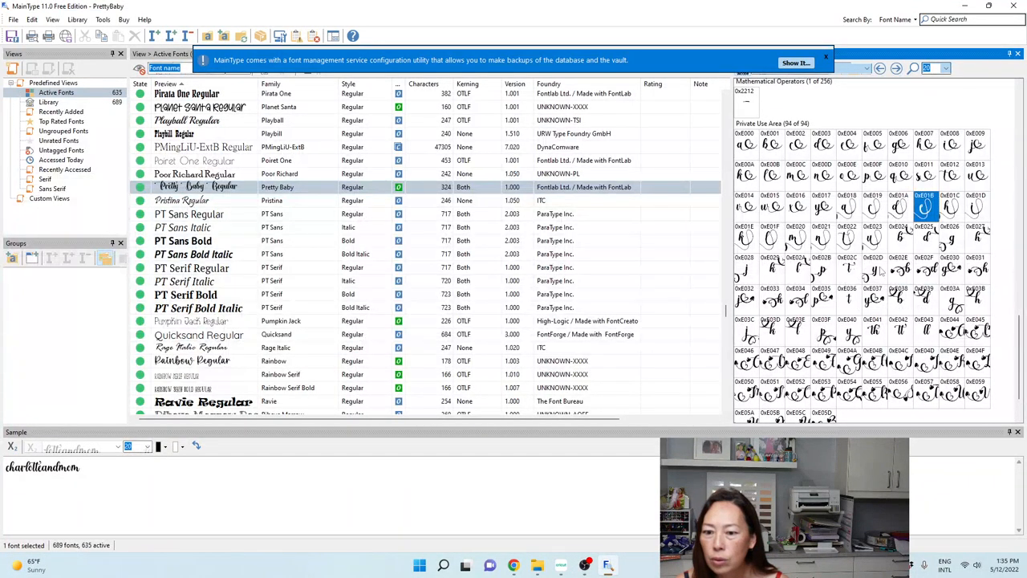
left_click(924, 208)
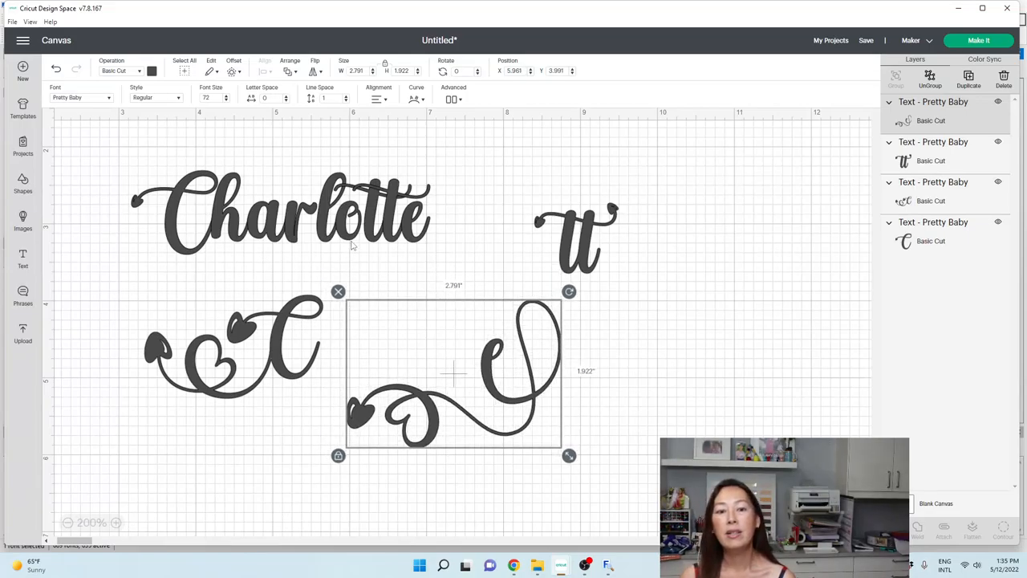
Fit the tt ligature into Charlotte in place of the plain double t and check the spacing
left_click(281, 211)
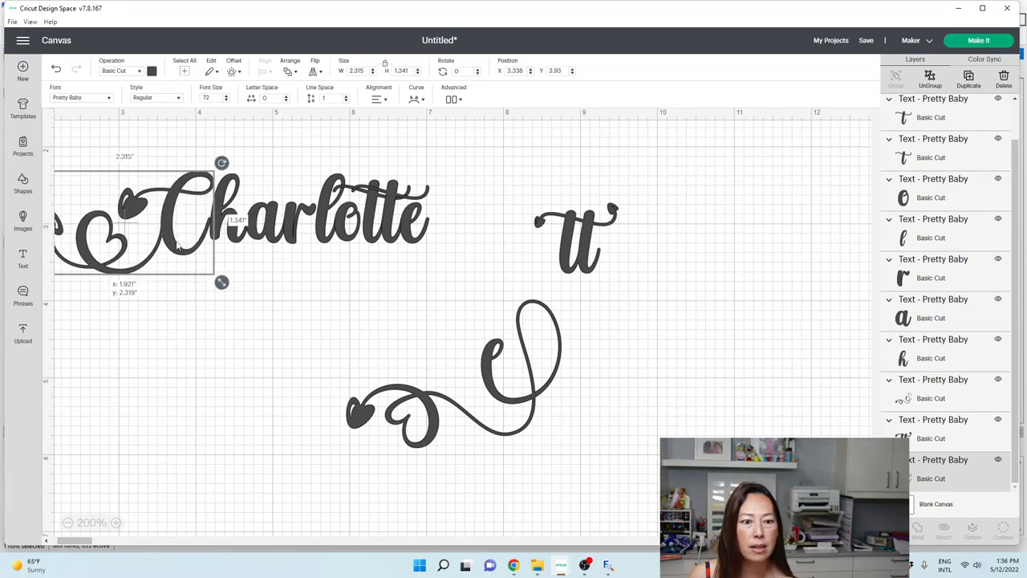
left_click(345, 276)
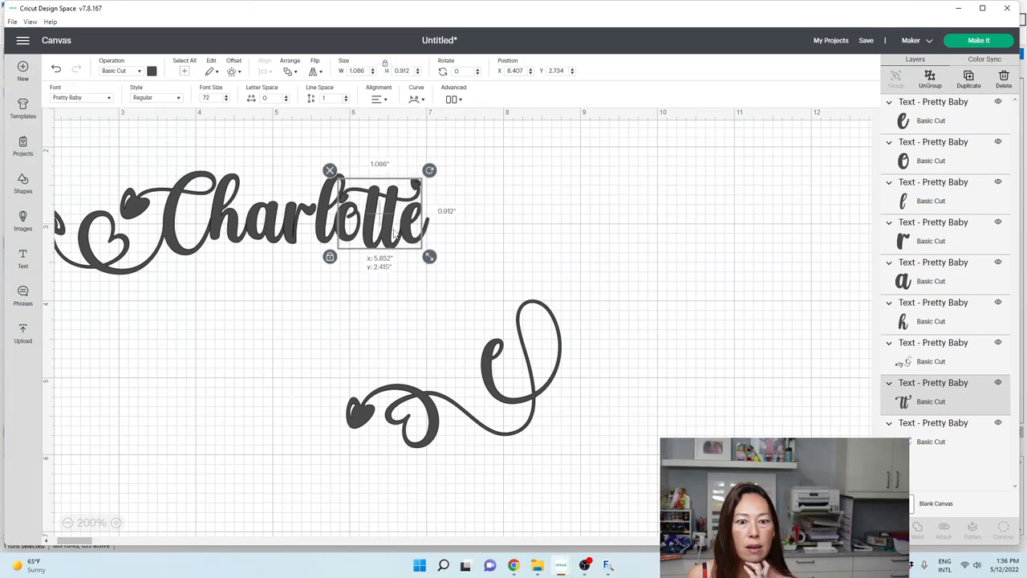
left_click_drag(382, 216, 393, 276)
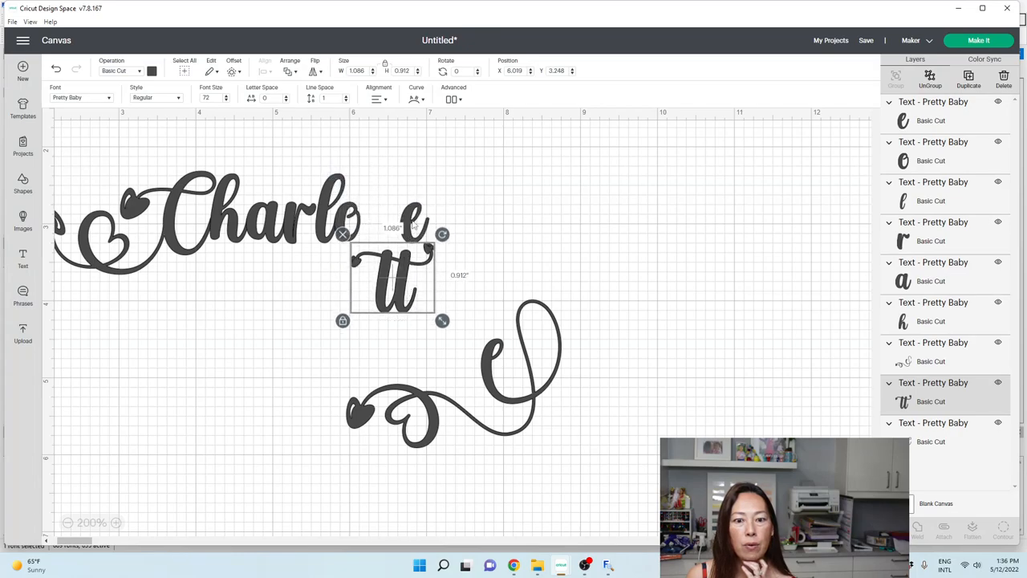
left_click_drag(393, 276, 388, 225)
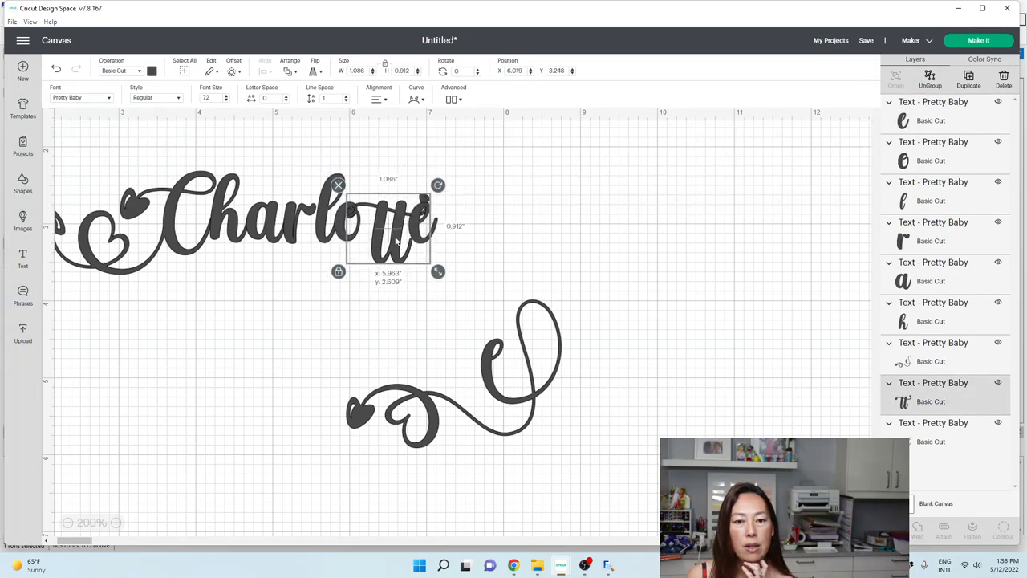
left_click_drag(389, 233, 388, 209)
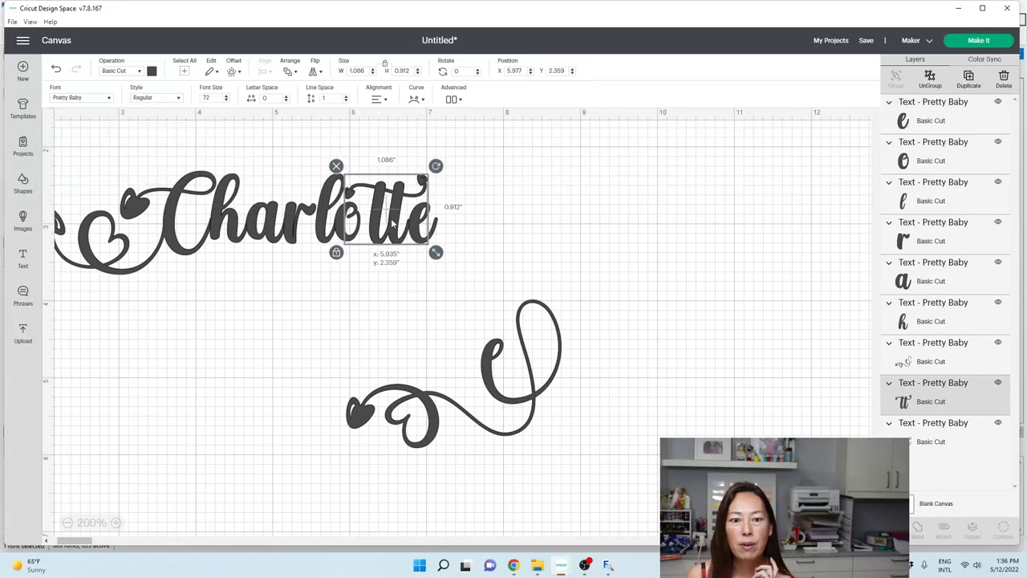
left_click(449, 231)
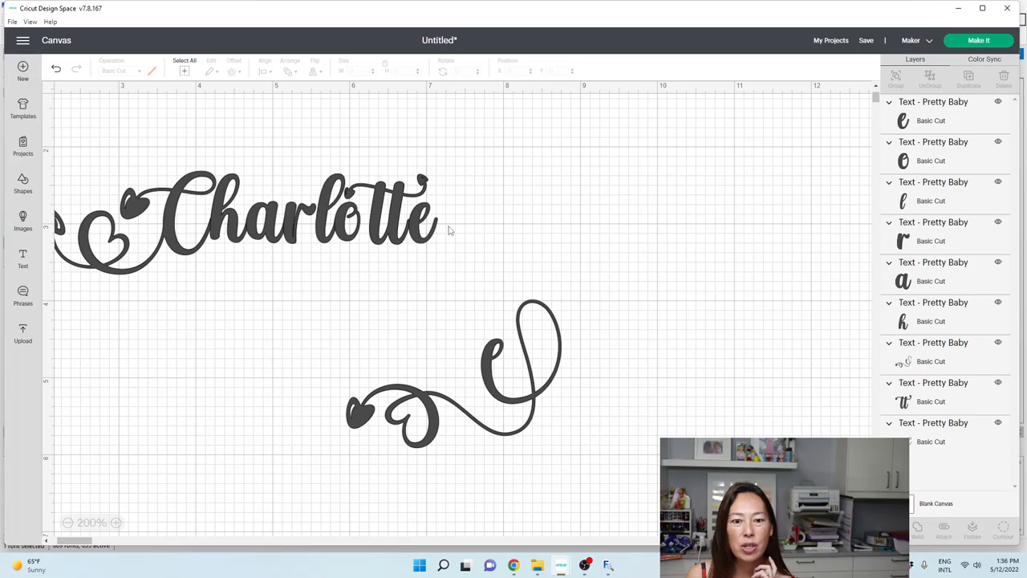
Move the swirl flourish under the final e, select everything and weld it into one shape
left_click(417, 222)
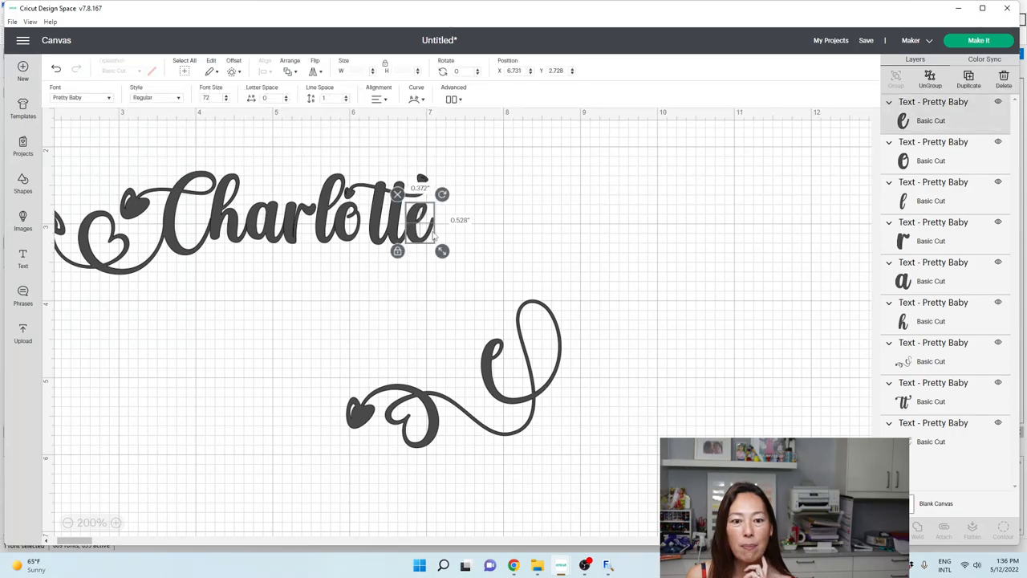
left_click(420, 219)
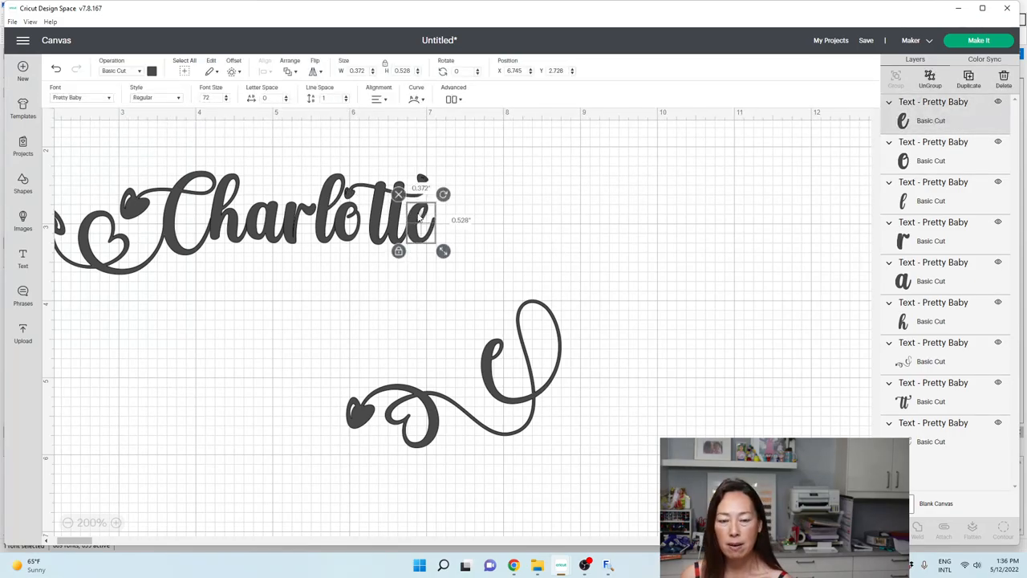
left_click_drag(420, 222, 393, 253)
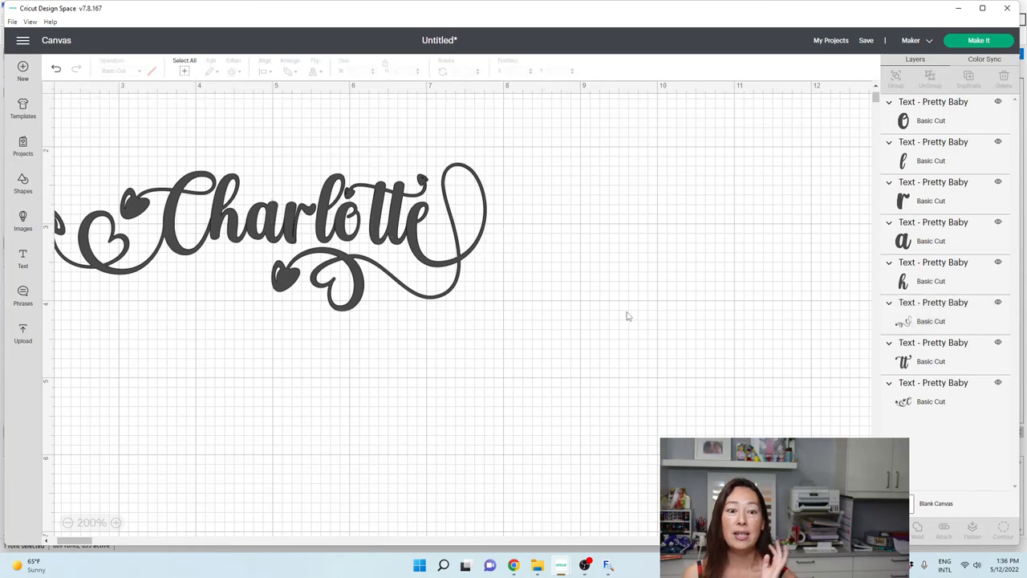
left_click(273, 233)
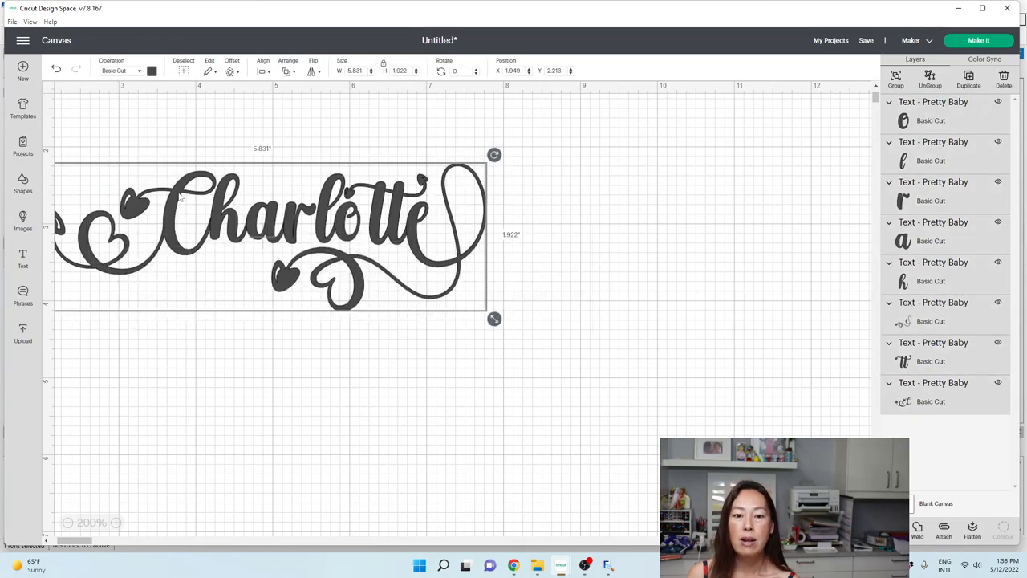
left_click(552, 337)
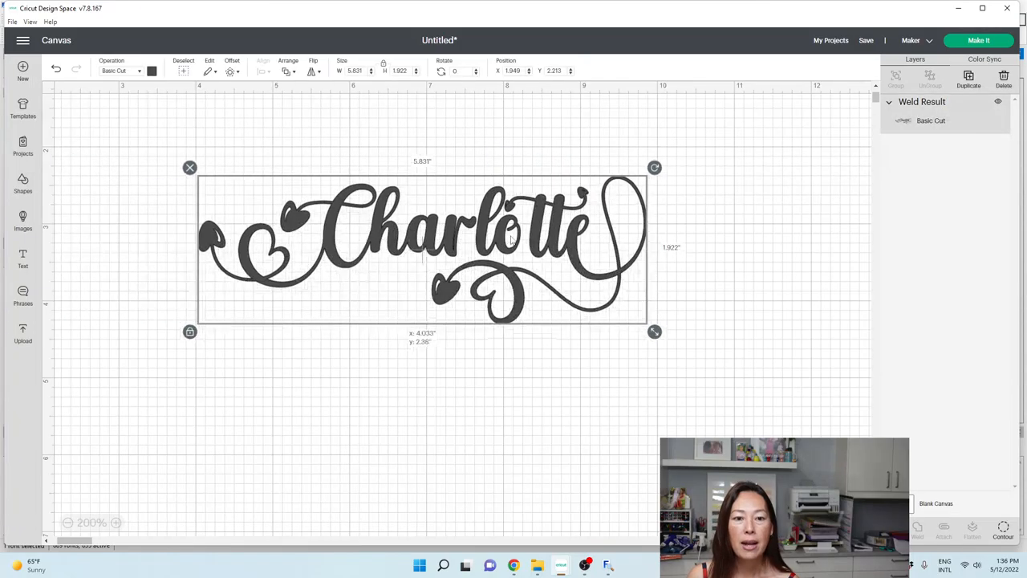
Nudge the welded design left and apply two outline offsets around Charlotte
left_click_drag(424, 248, 407, 234)
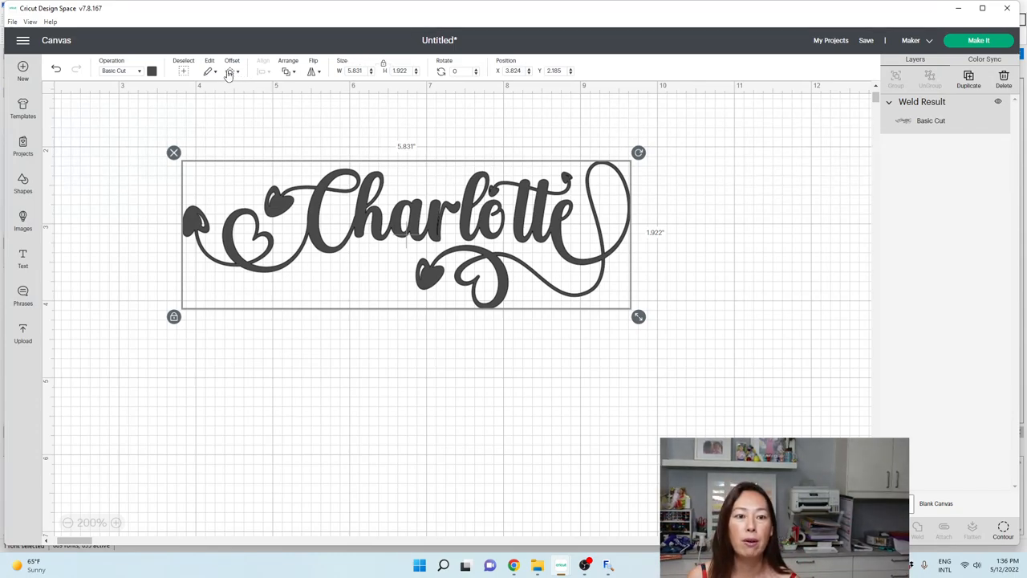
left_click(231, 70)
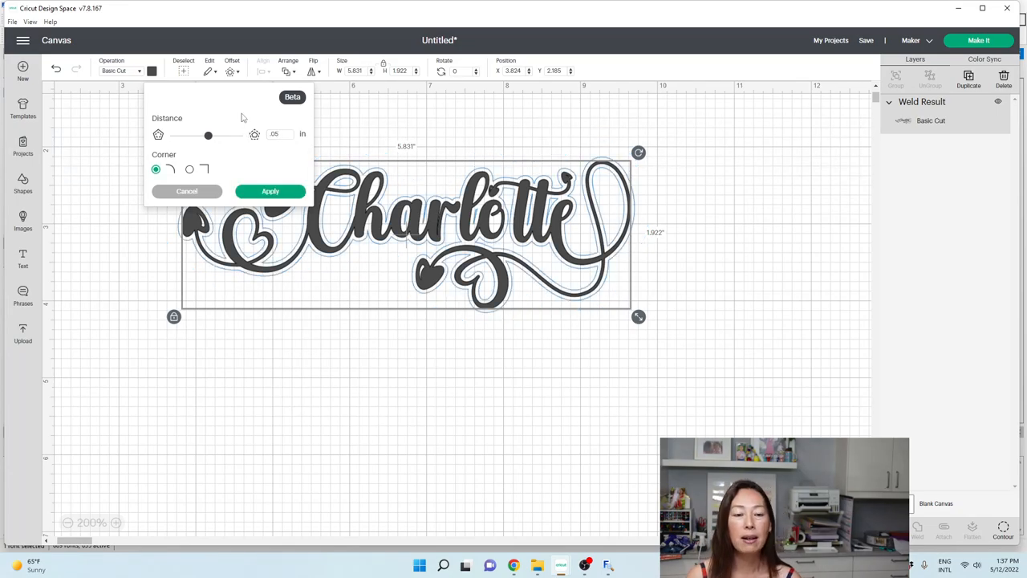
left_click(270, 191)
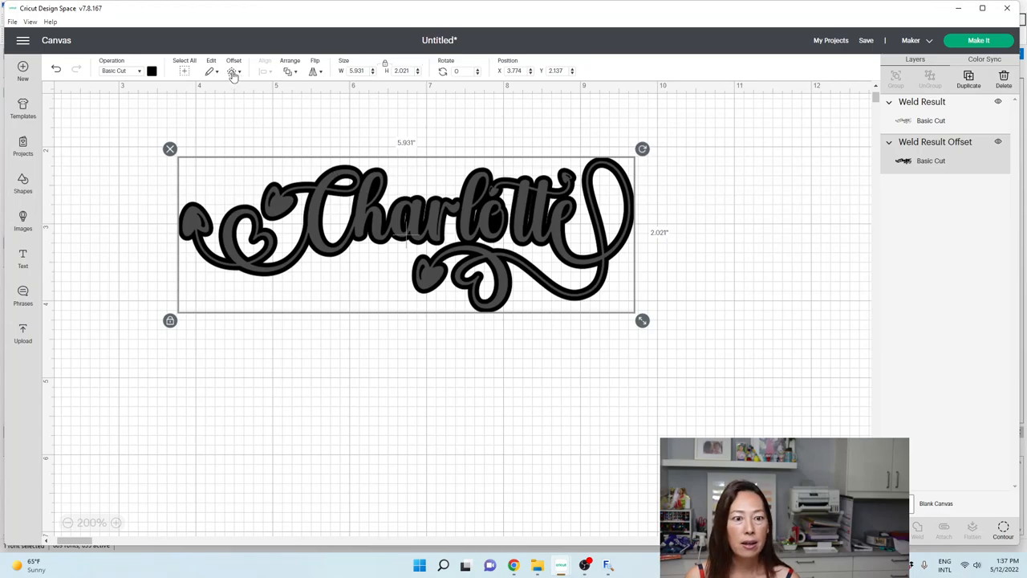
left_click(234, 70)
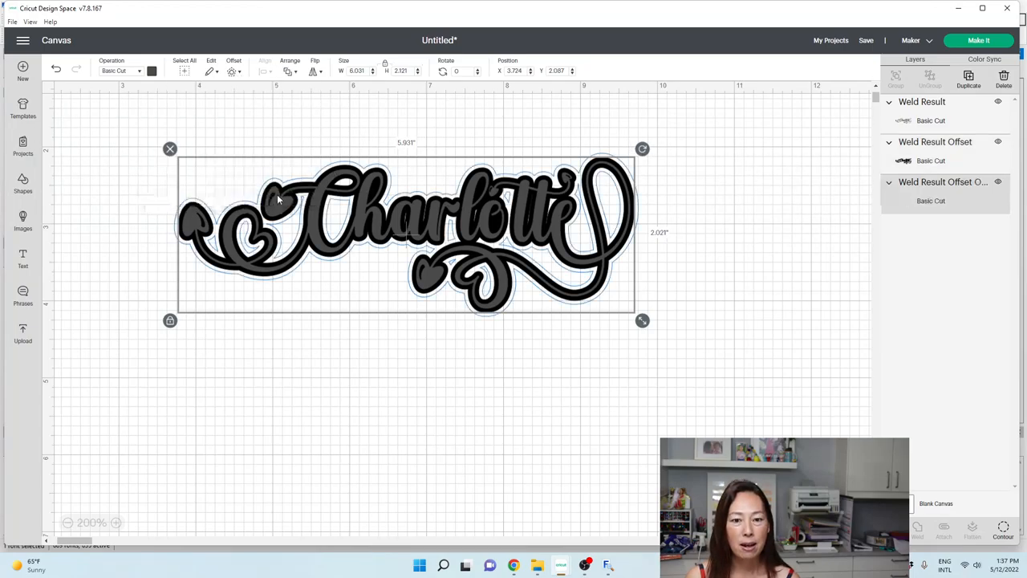
left_click(714, 213)
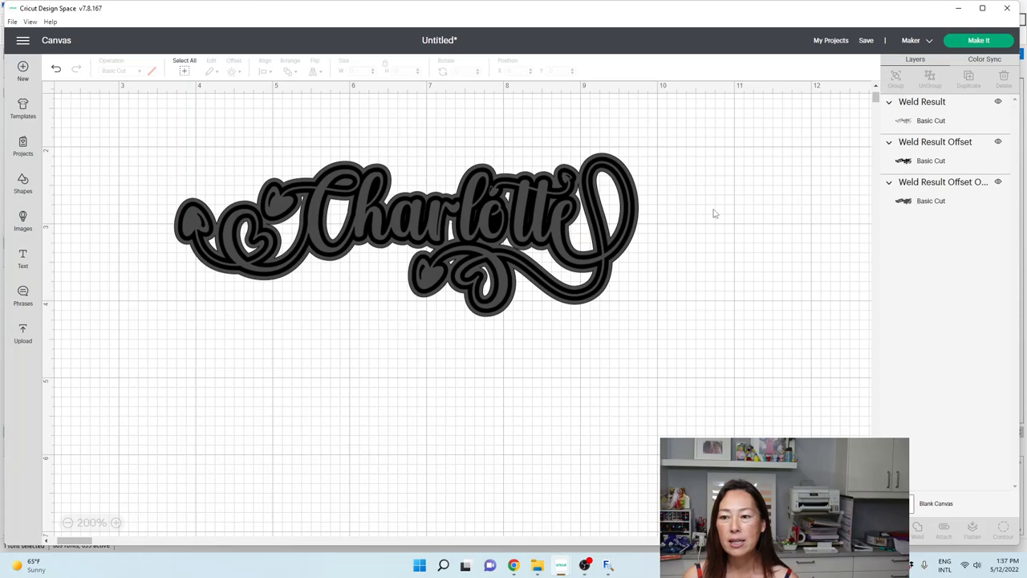
Colour the lettering yellow, first offset light blue, outer offset pale yellow, then select the whole design
left_click(930, 120)
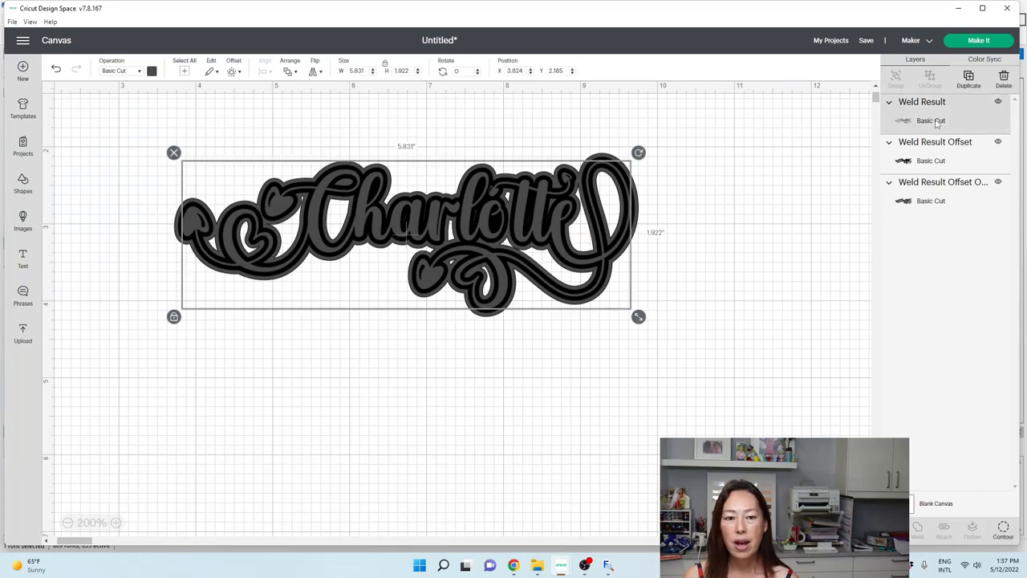
left_click(151, 70)
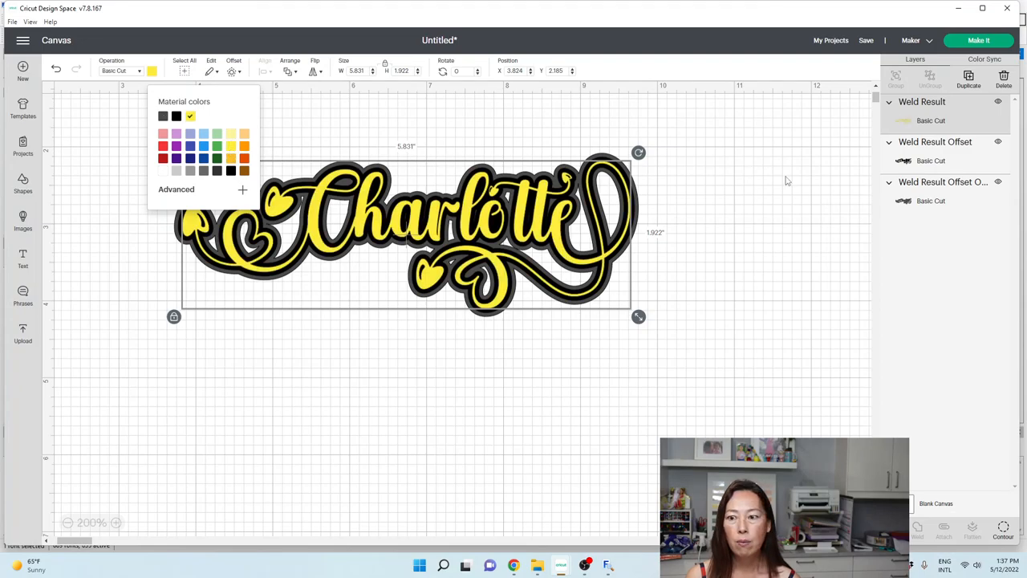
left_click(177, 115)
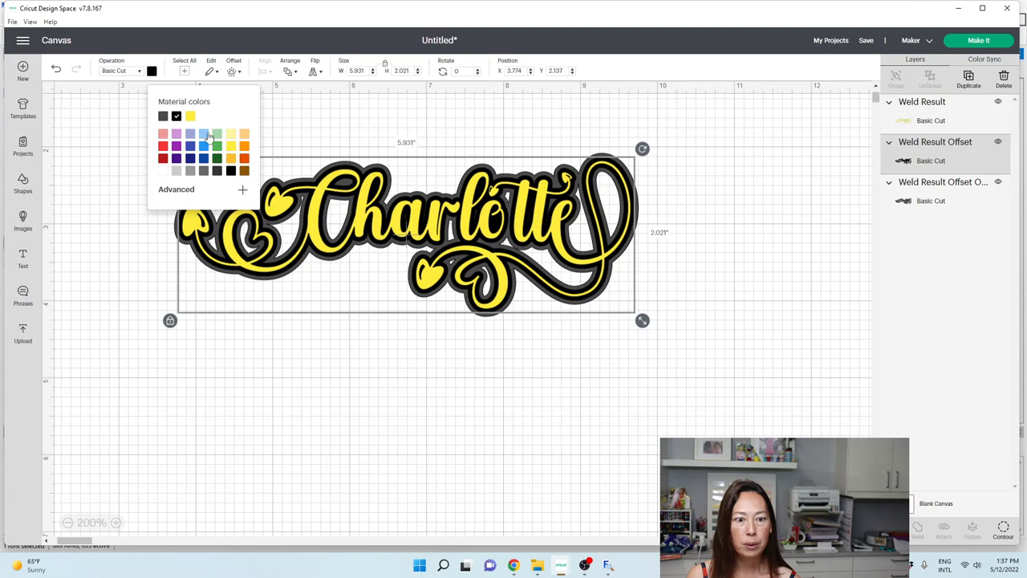
left_click(164, 116)
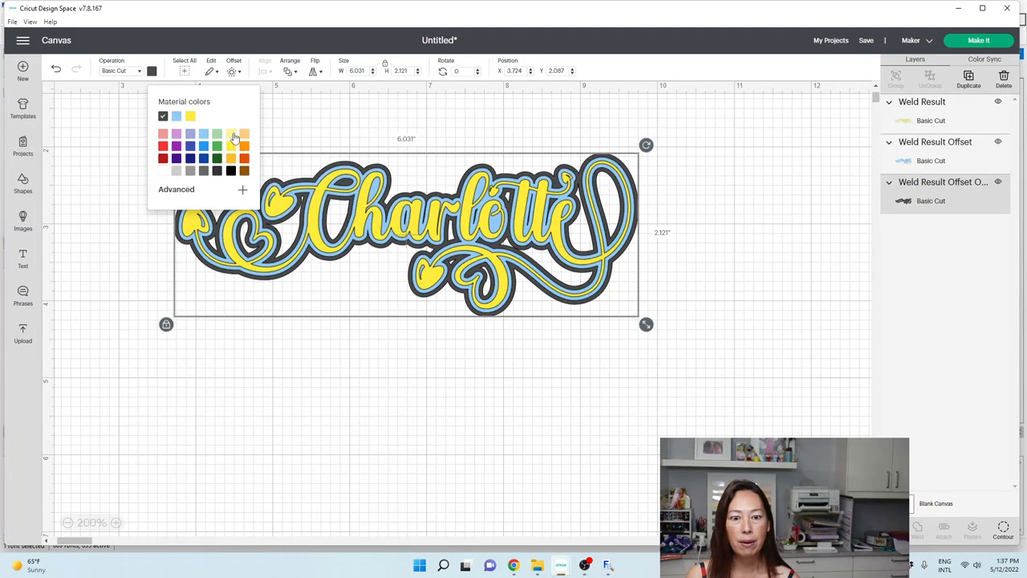
left_click(642, 363)
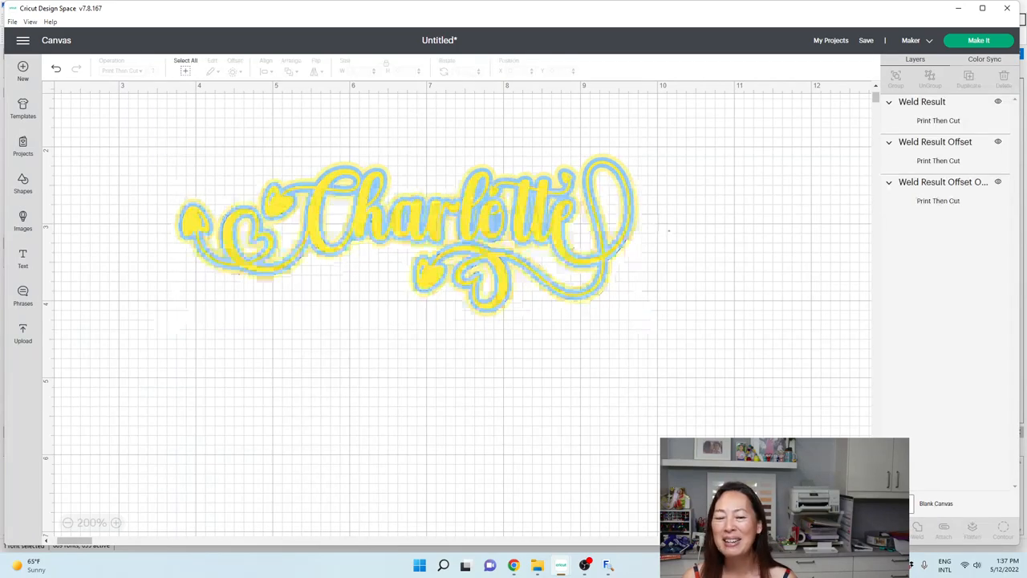
left_click(402, 233)
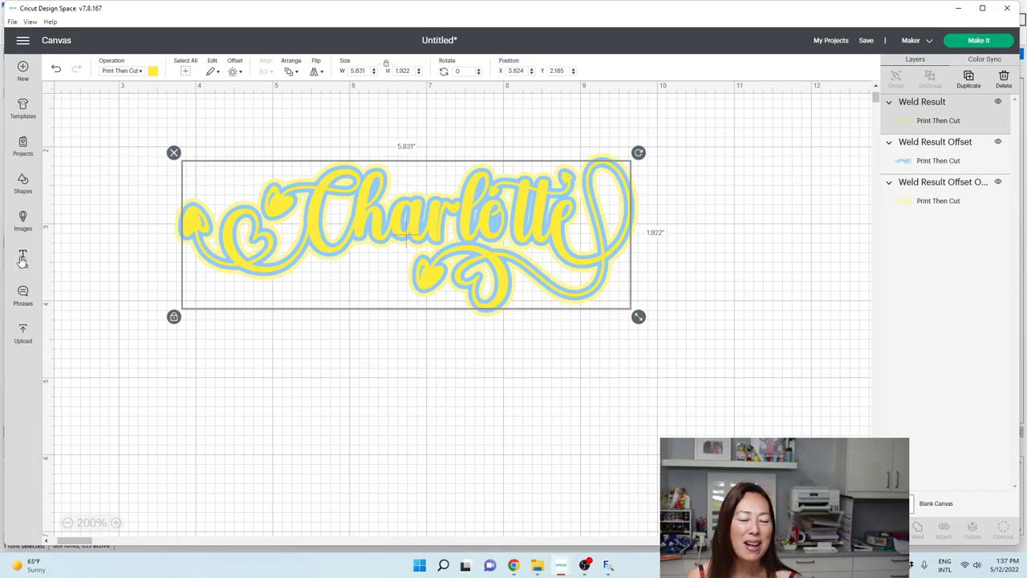
Add a new Charlotte text box and set it in the Kayla font
left_click(23, 260)
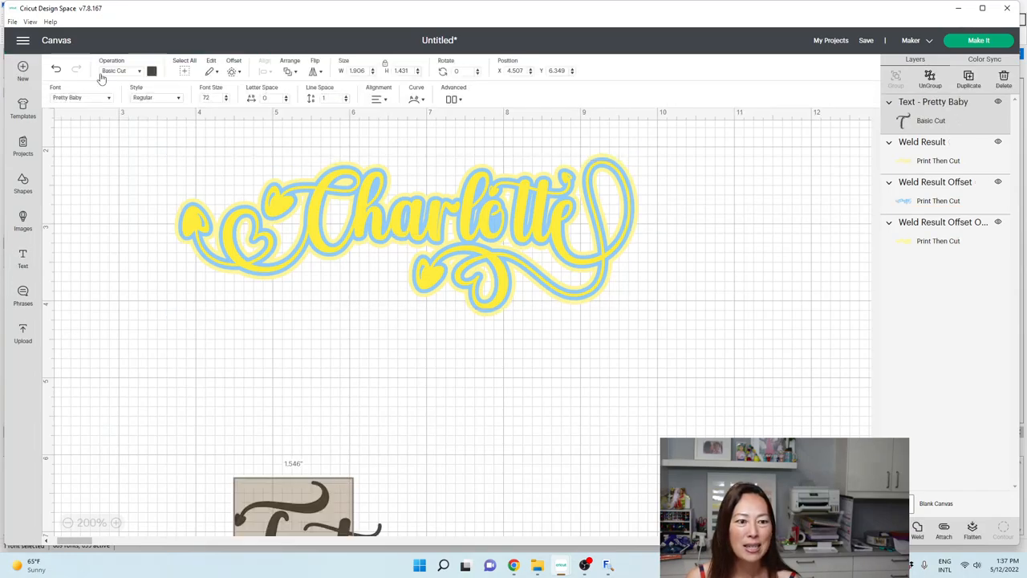
left_click(80, 98)
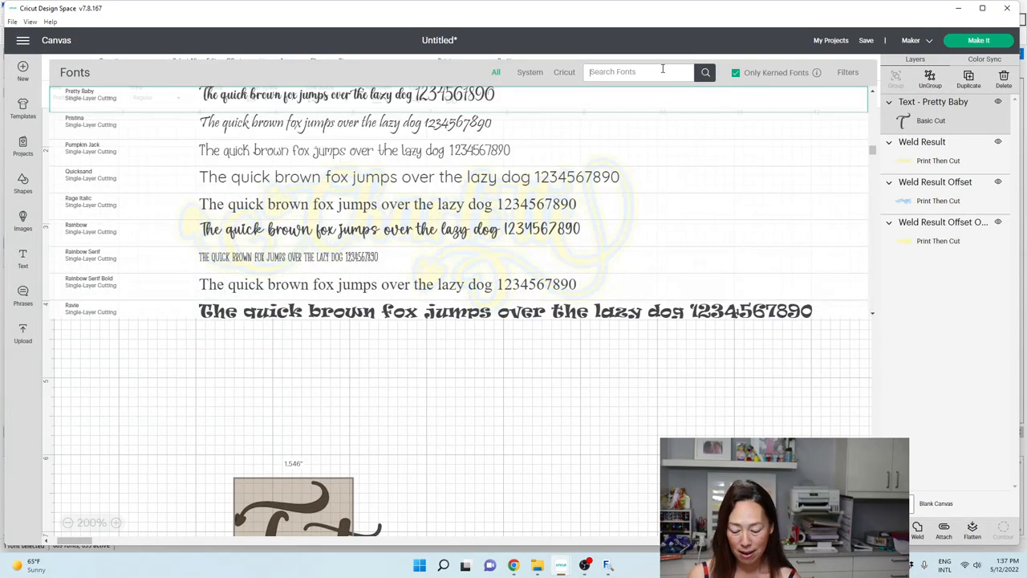
type("kayla")
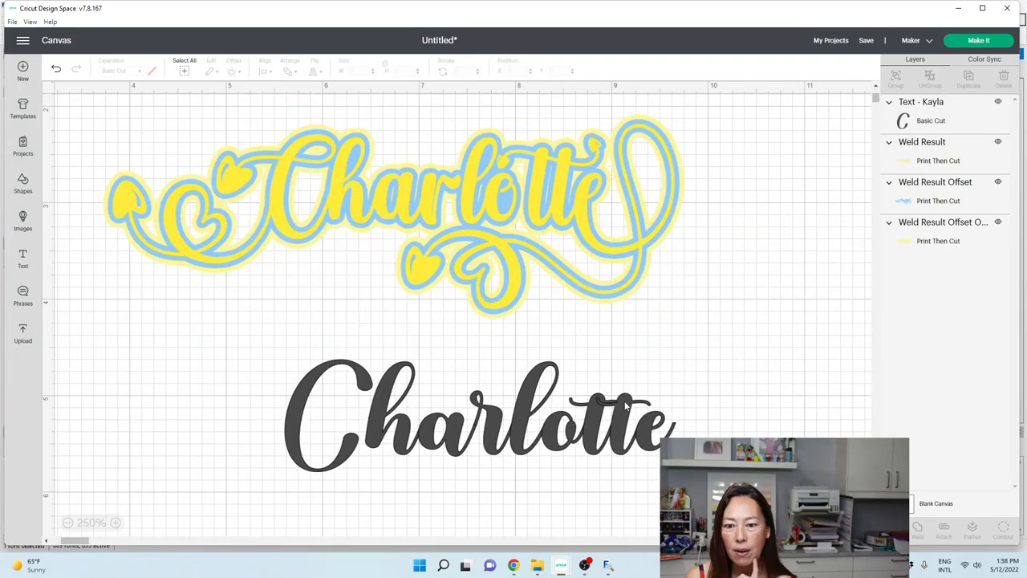
mouse_move(642, 409)
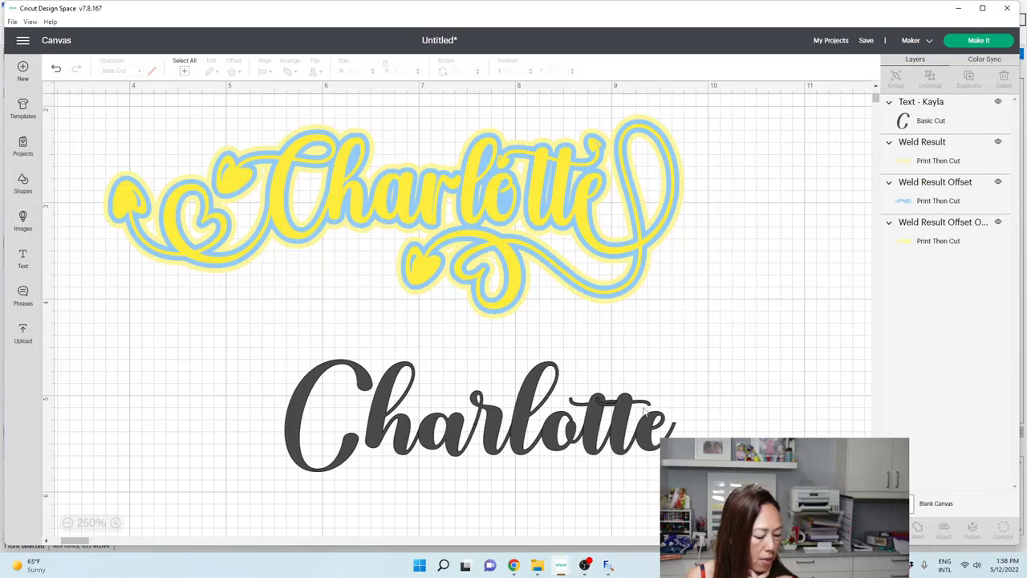
mouse_move(561, 481)
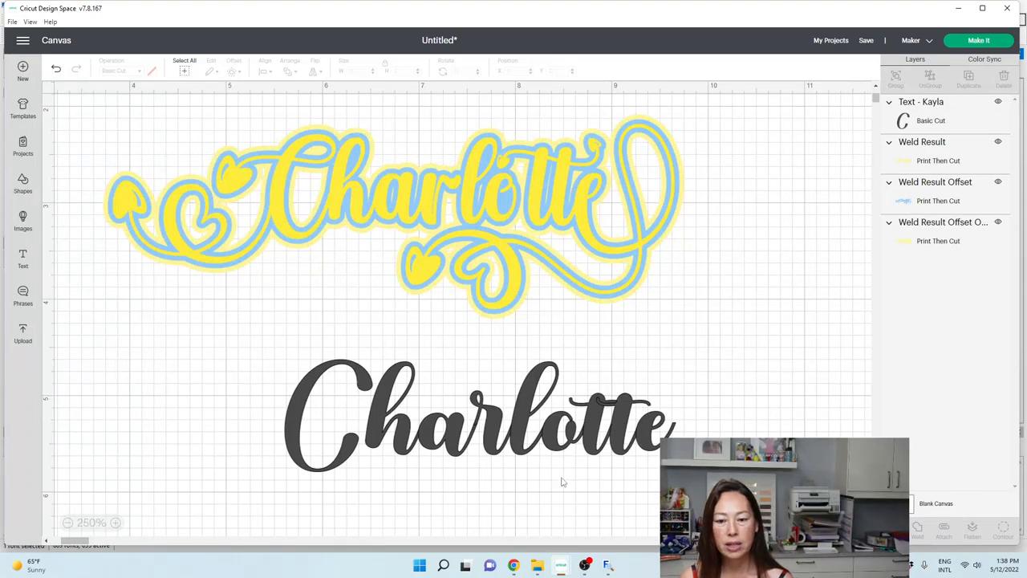
left_click(607, 565)
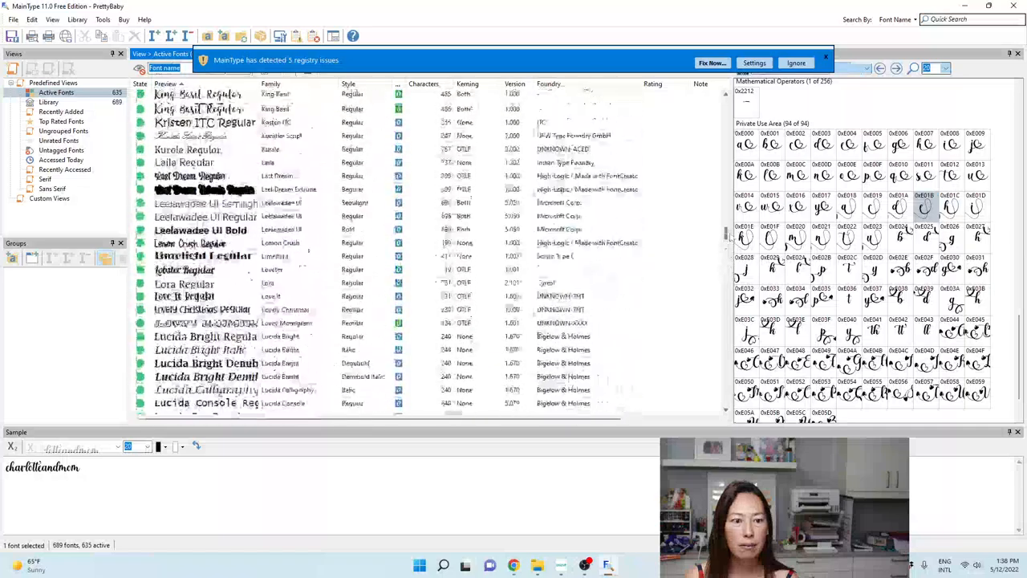
Browse Kayla's character map in MainType and copy its alternate tt ligature to the canvas
left_click(201, 125)
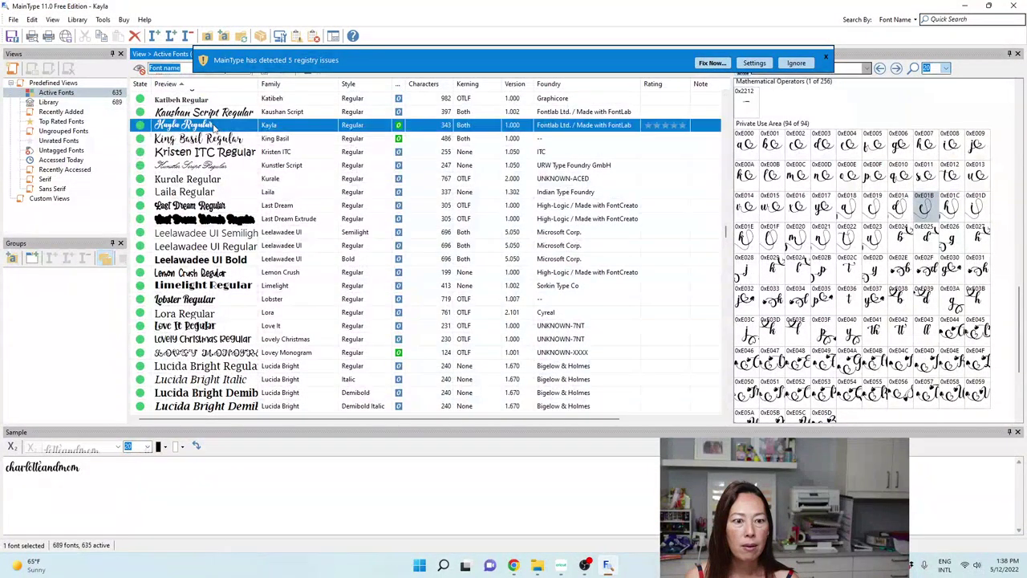
scroll("down", 3)
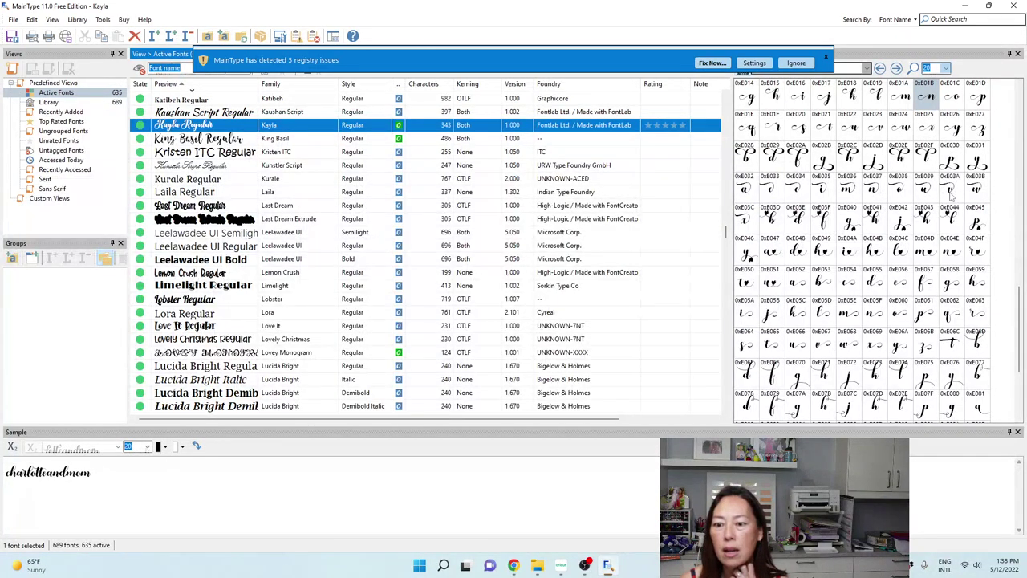
scroll("down", 3)
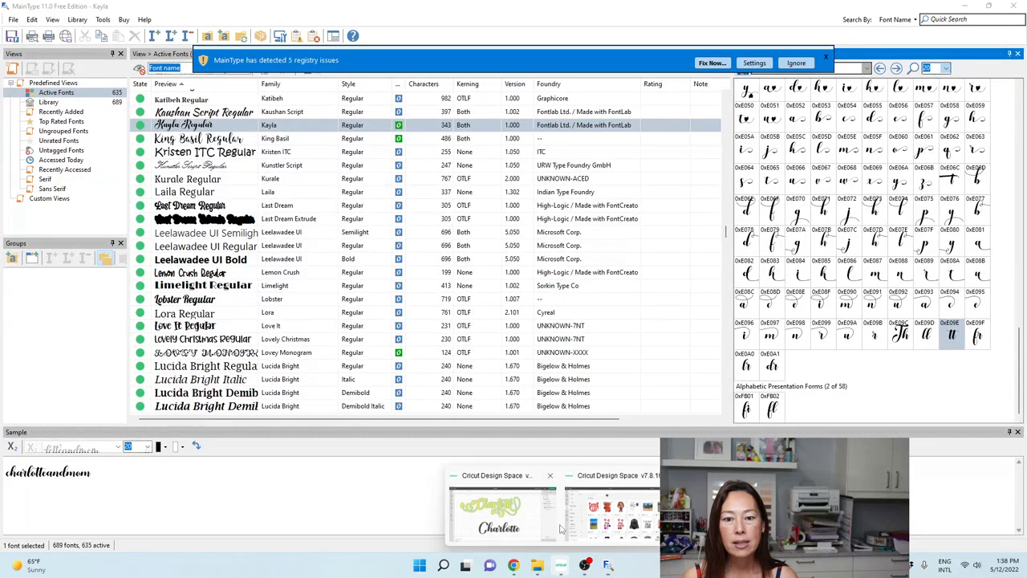
left_click(501, 514)
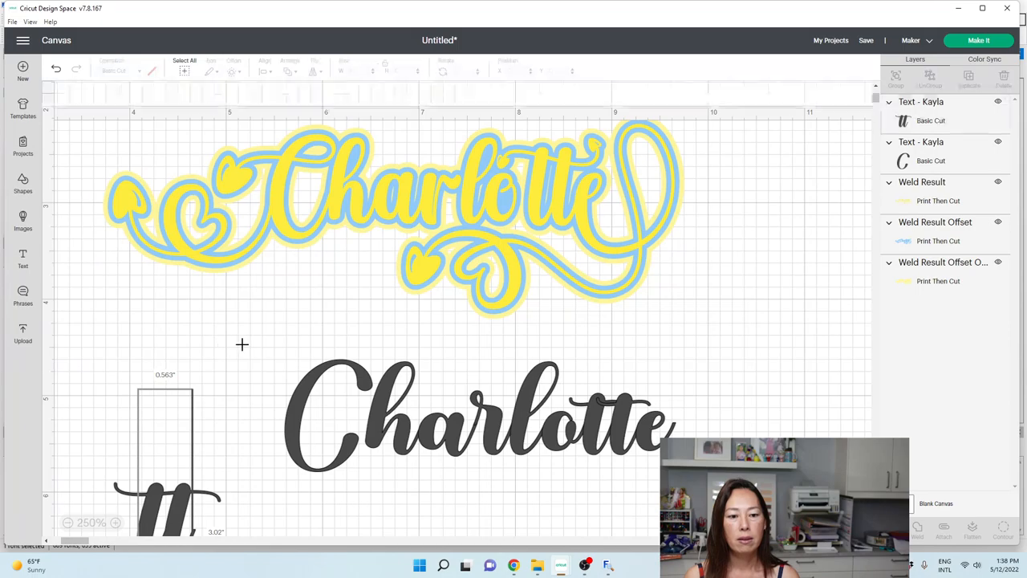
Drag the pasted Kayla tt glyph into place over the tt in Charlotte
left_click(757, 353)
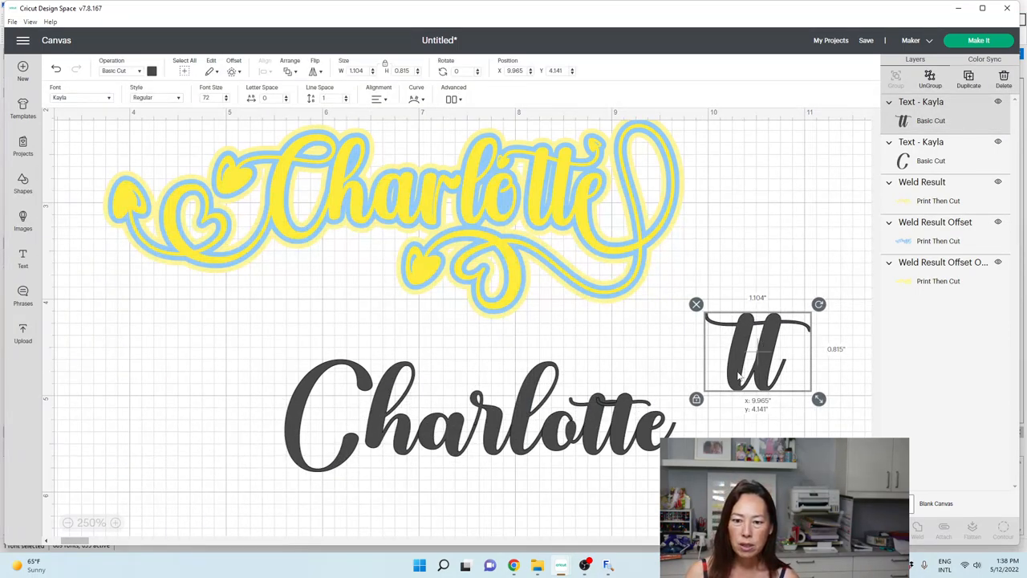
left_click_drag(757, 353, 612, 414)
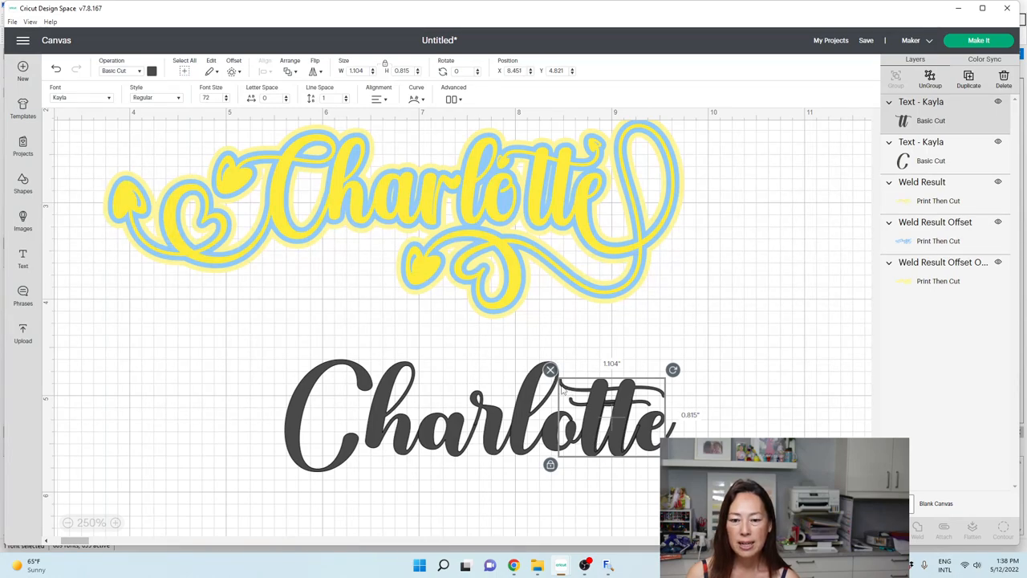
left_click_drag(613, 414, 806, 359)
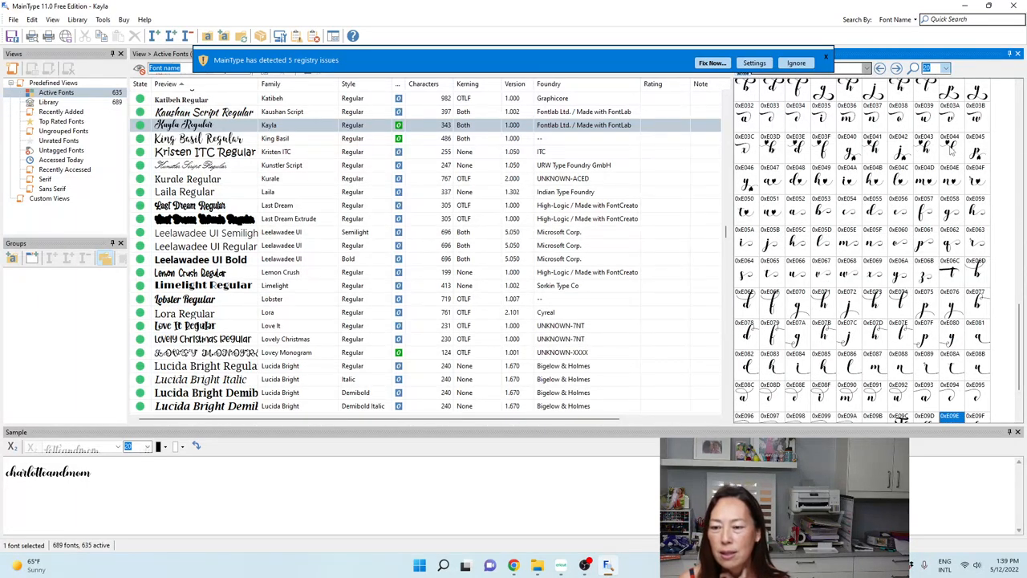
Pick and copy the heart-tailed Kayla glyph from the Characters panel
left_click(950, 147)
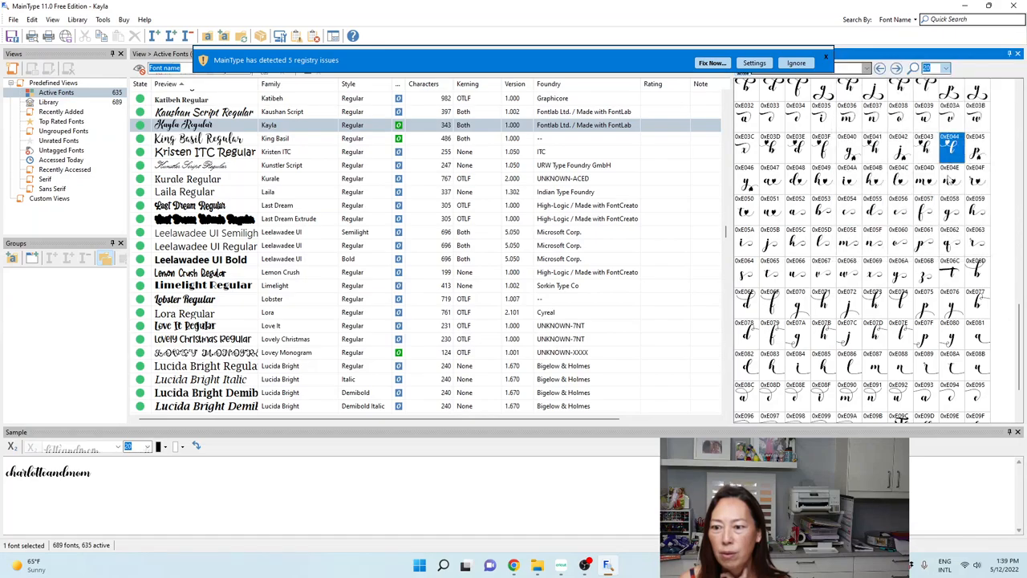
left_click(899, 180)
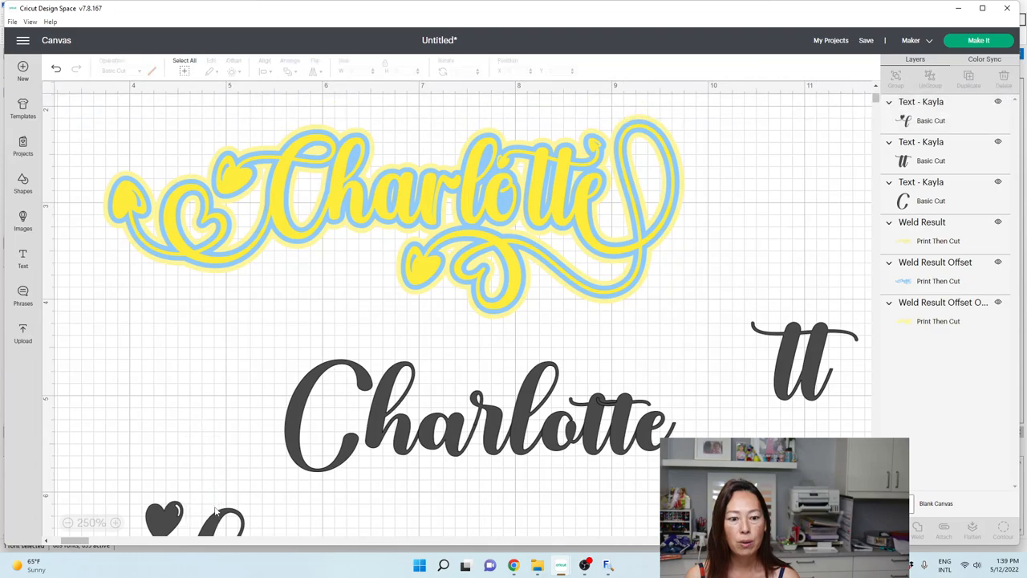
Place the heart glyph on Charlotte and weld all black name pieces into one shape
left_click(192, 393)
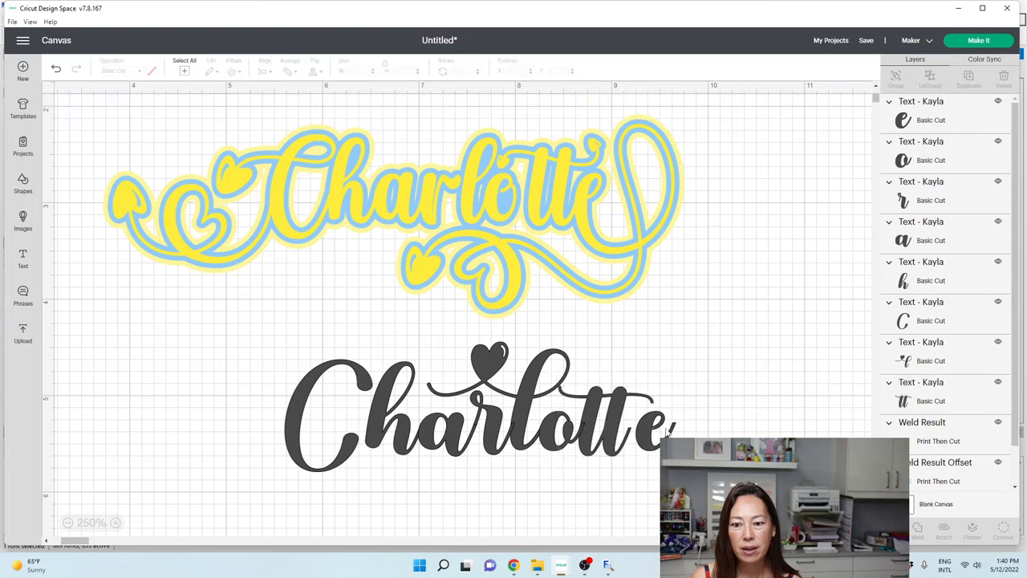
left_click(645, 420)
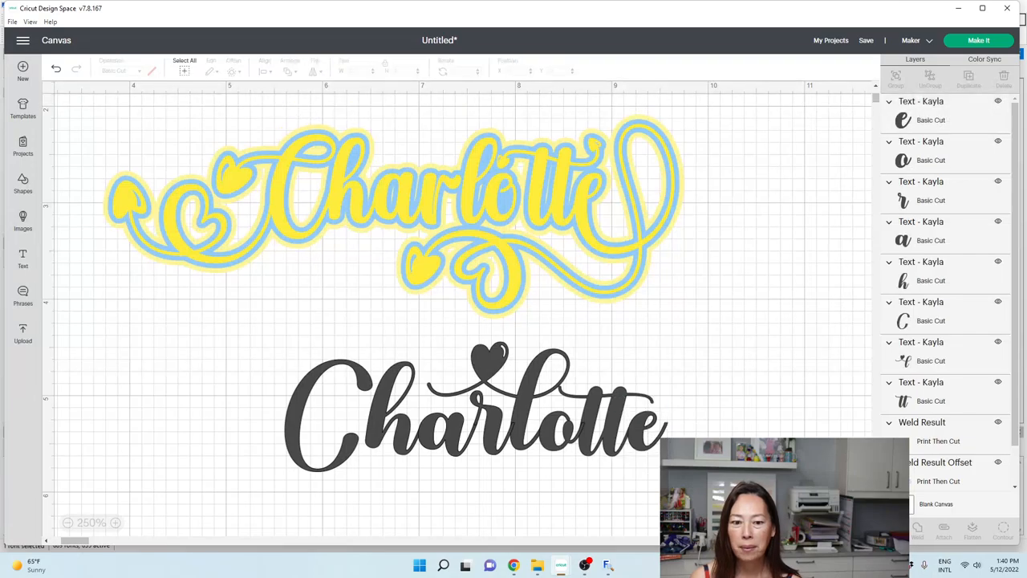
left_click(474, 409)
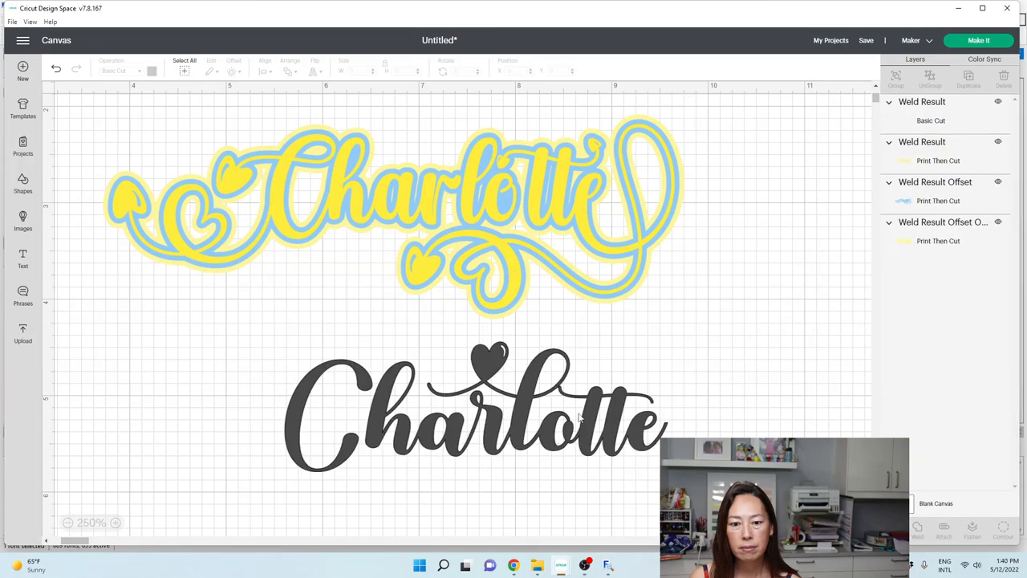
Apply a black offset outline around the welded Kayla Charlotte
left_click(473, 414)
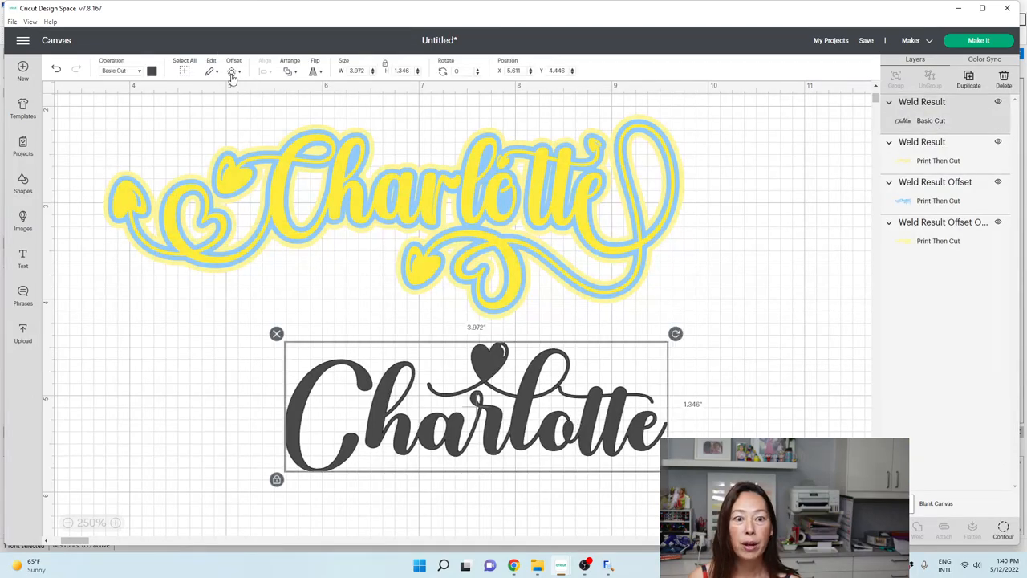
left_click(232, 71)
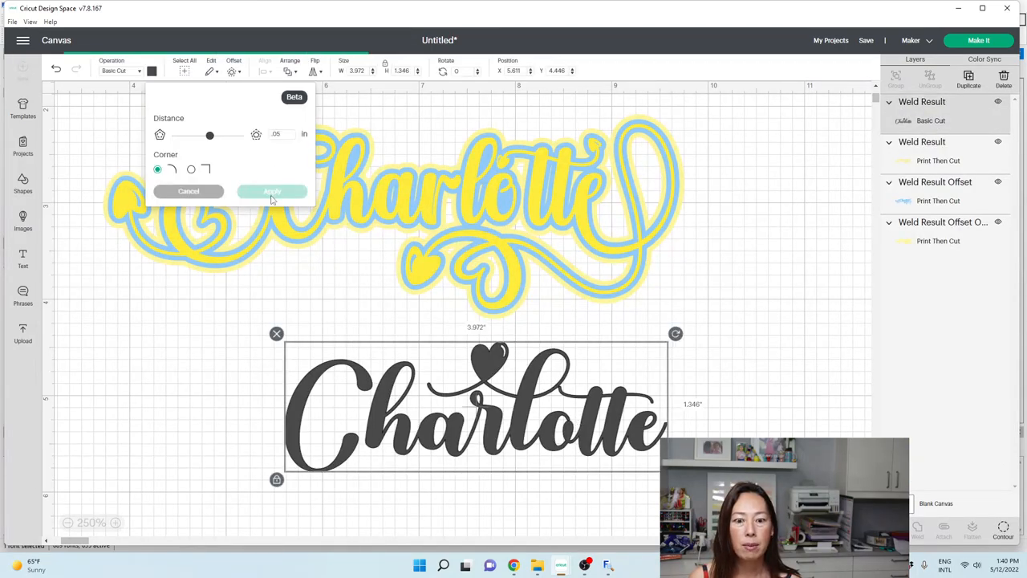
left_click(272, 191)
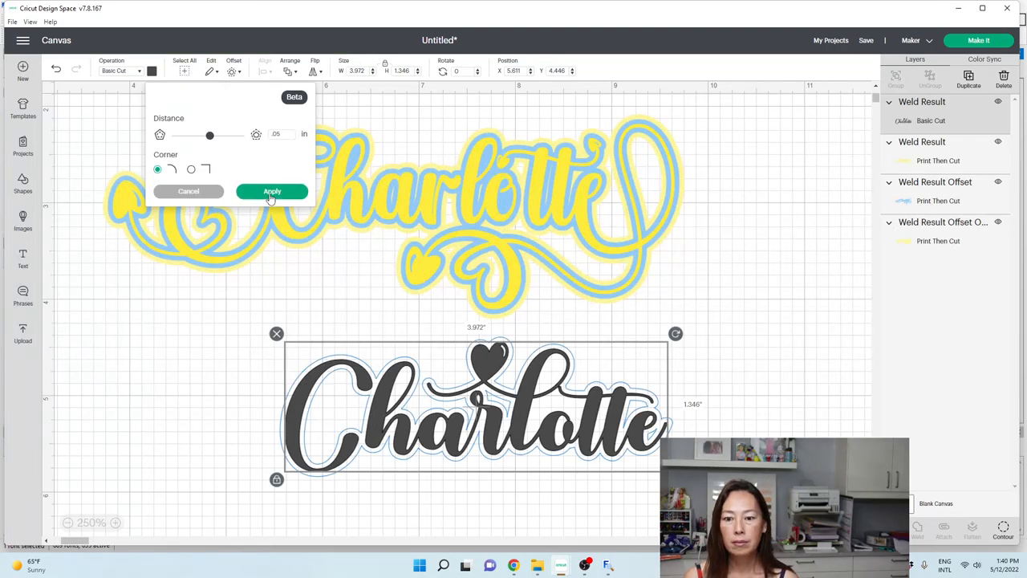
left_click(273, 190)
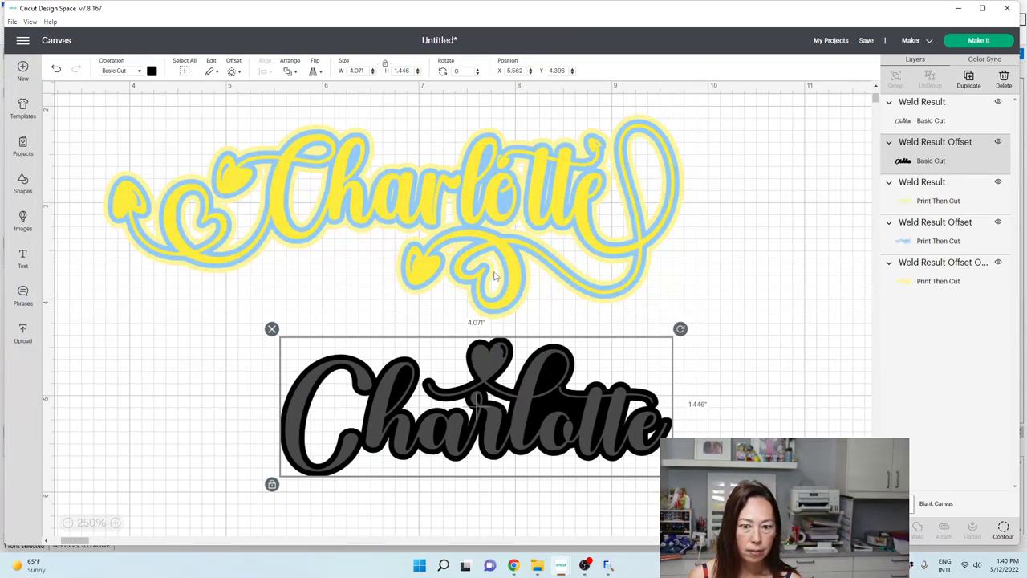
mouse_move(581, 407)
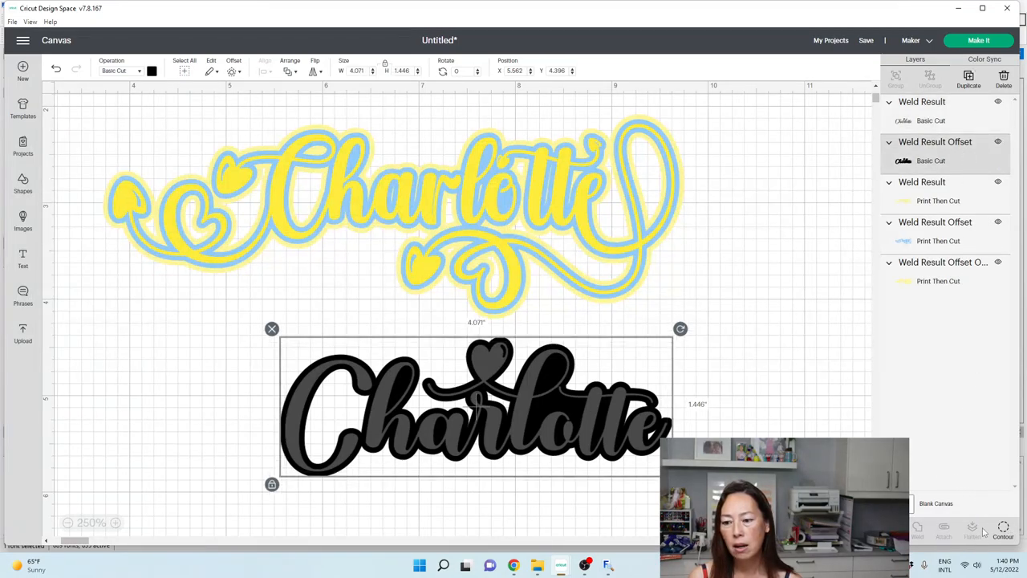
left_click(1003, 530)
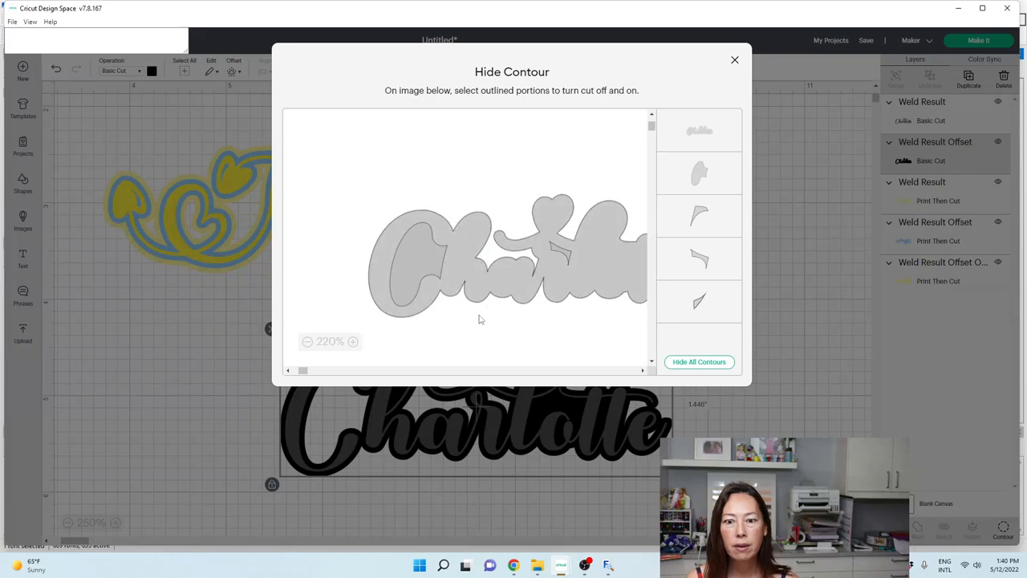
left_click(308, 340)
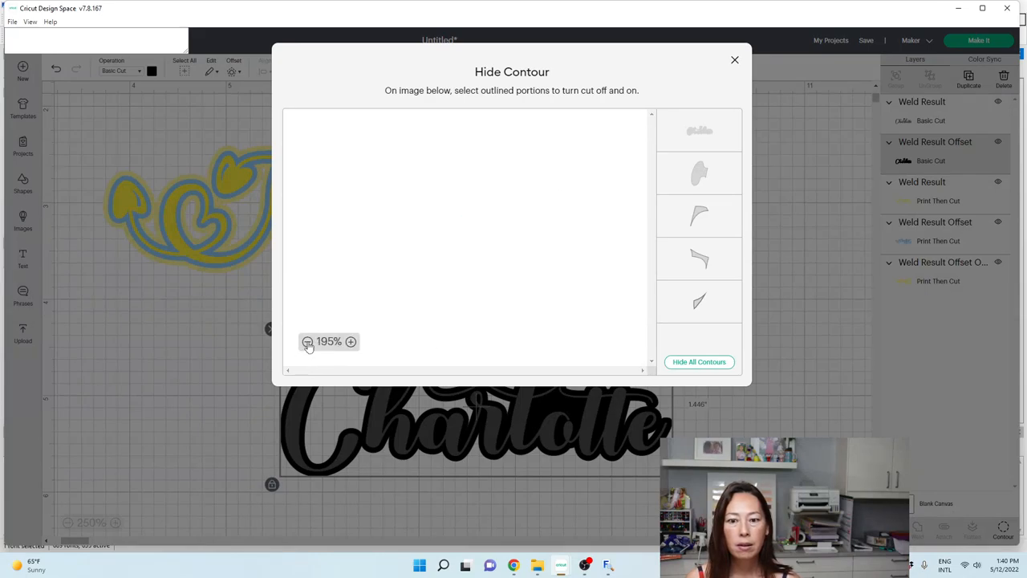
left_click(308, 340)
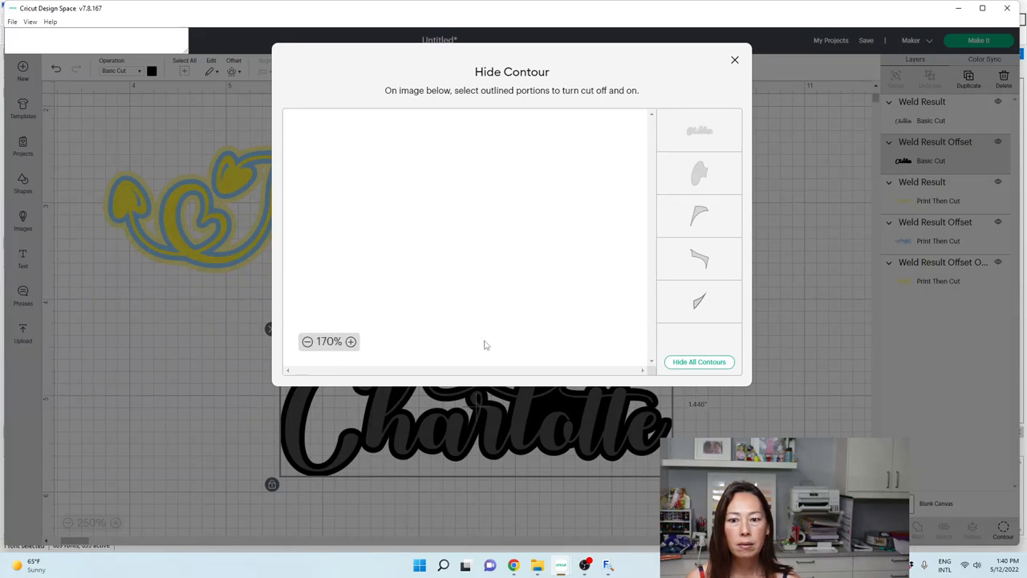
mouse_move(635, 124)
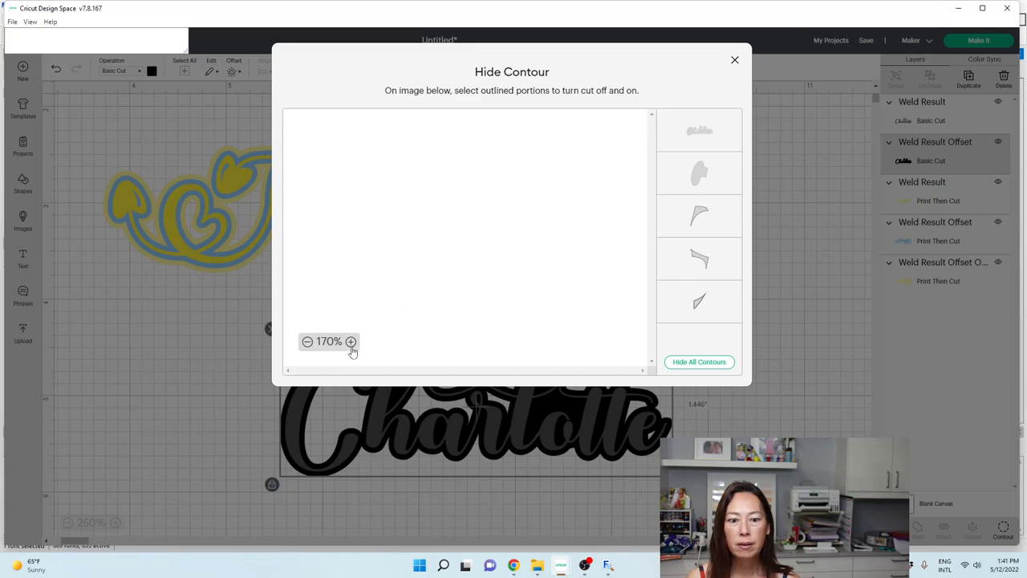
left_click(350, 342)
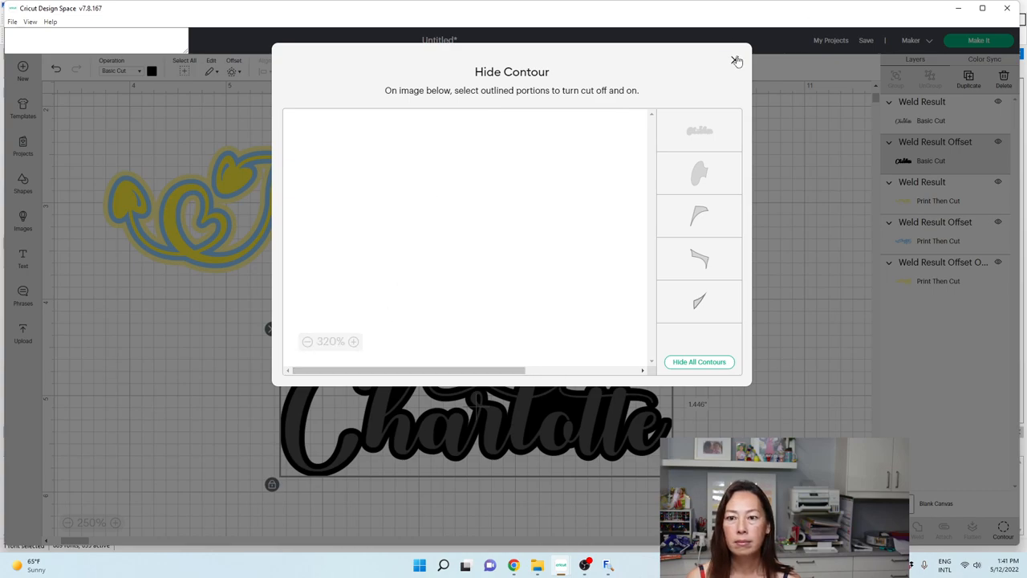
left_click(735, 61)
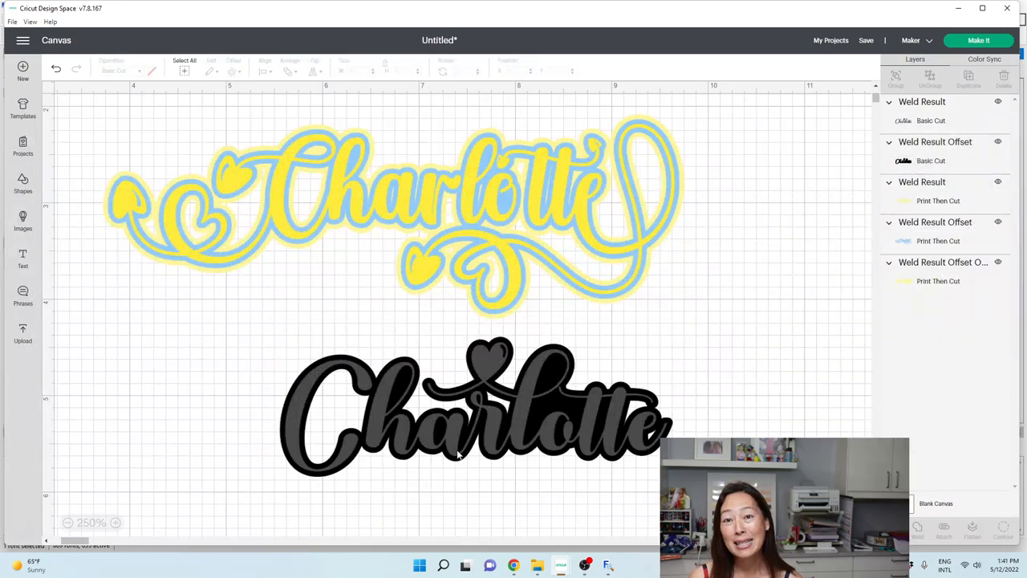
Start a second, wider offset around the black Charlotte outline layer
left_click(473, 409)
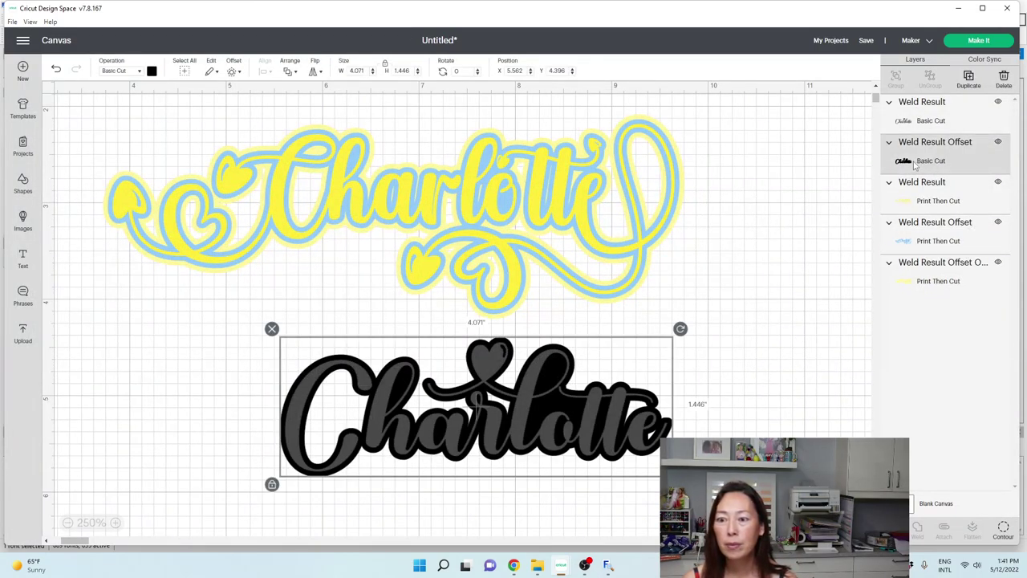
left_click(234, 70)
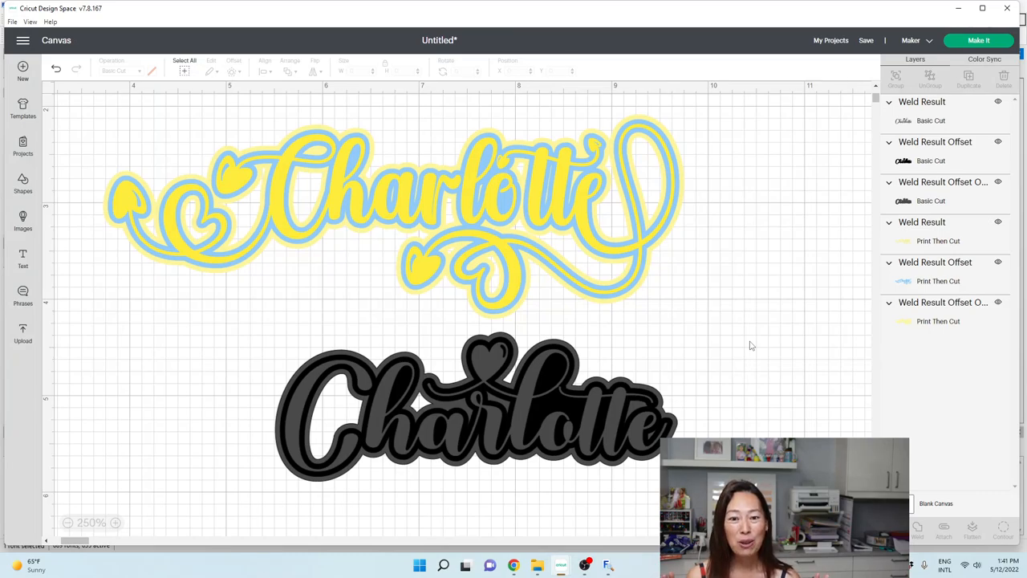
mouse_move(738, 343)
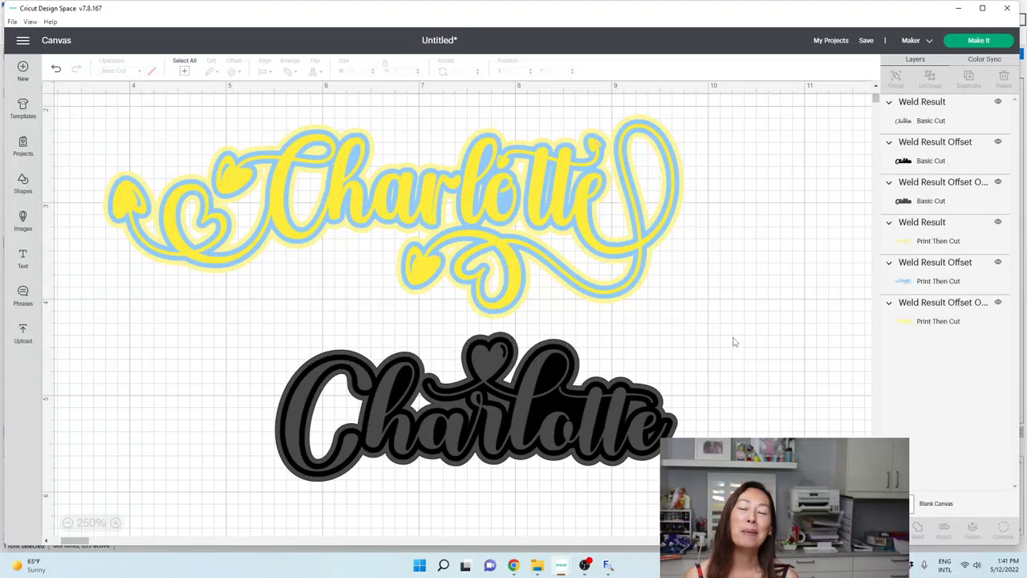
mouse_move(333, 382)
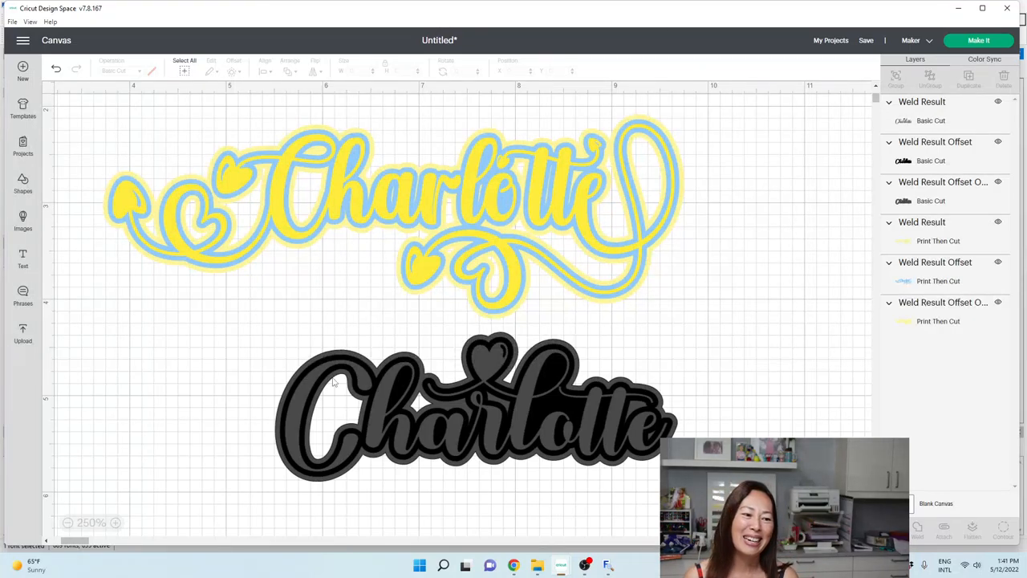